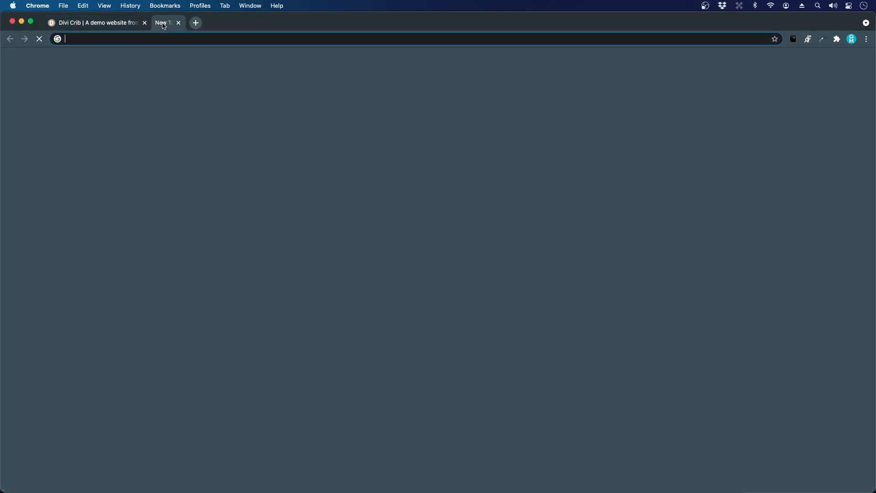
# Load divimundo.com, go to its English version and the Download Divi Layouts page listing The Divi Crib pack
pyautogui.write('divimundo.com')
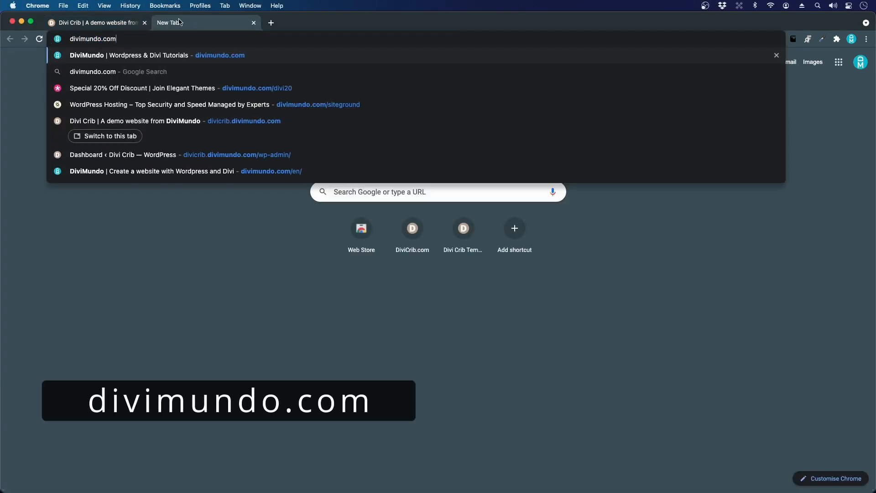
pyautogui.press('Enter')
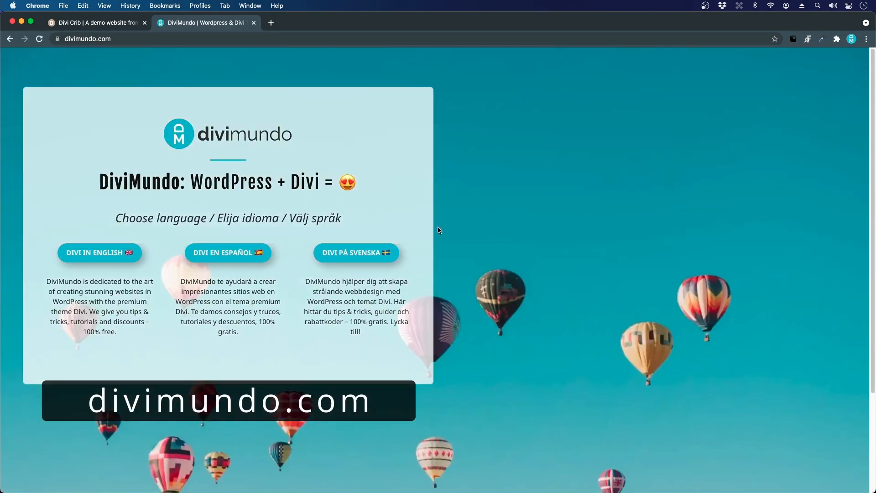
pyautogui.moveTo(733, 382)
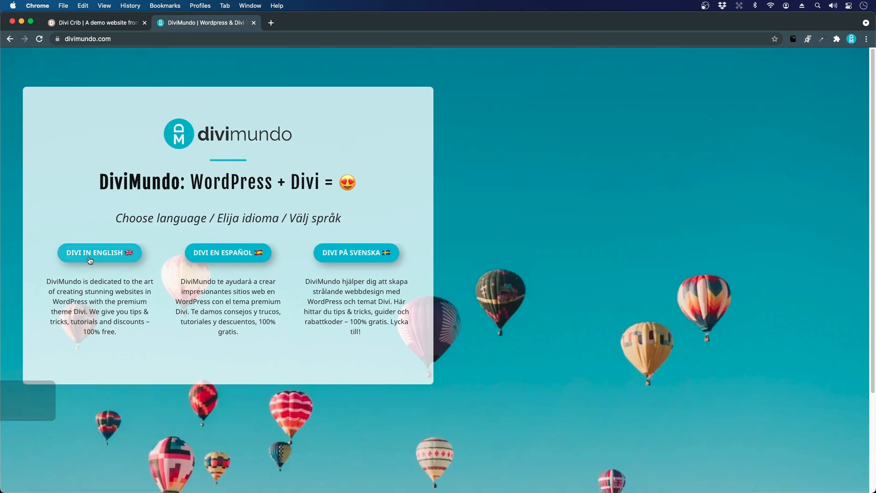
pyautogui.click(94, 252)
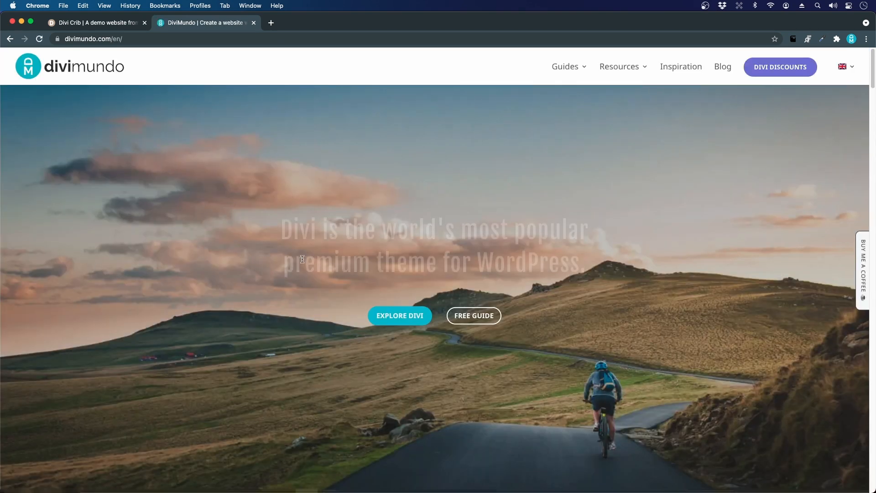
pyautogui.moveTo(620, 65)
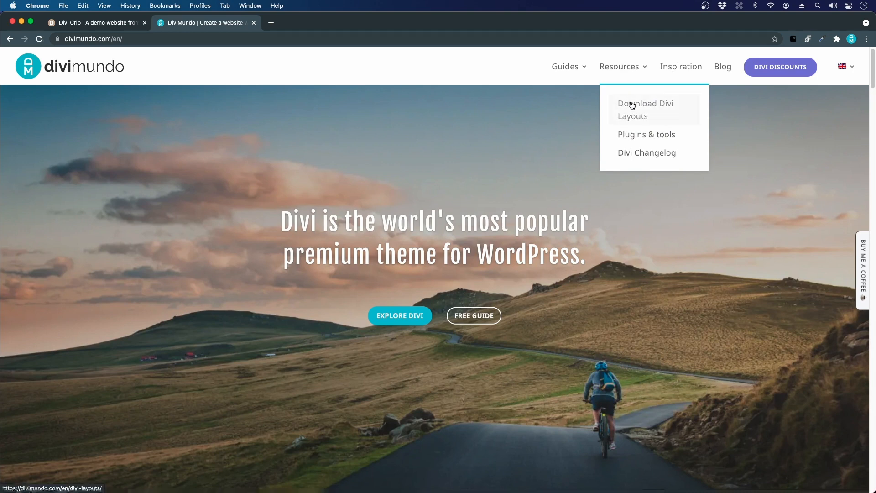
pyautogui.click(645, 109)
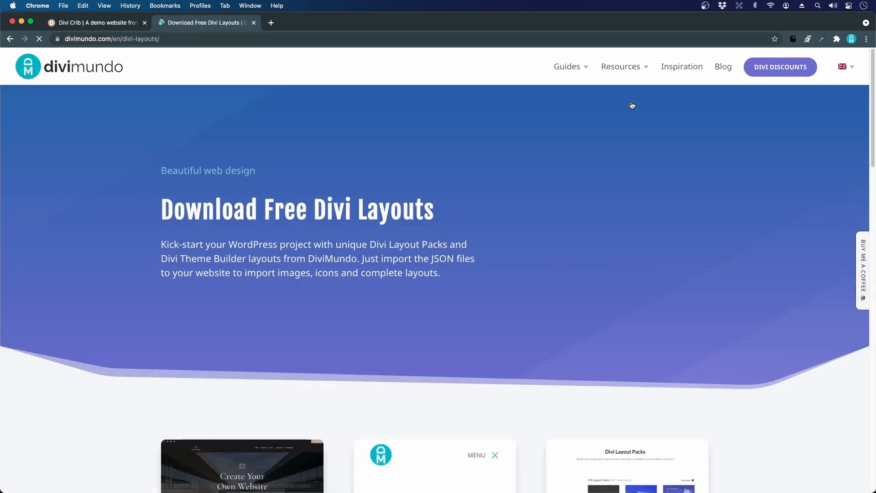
pyautogui.scroll(-3)
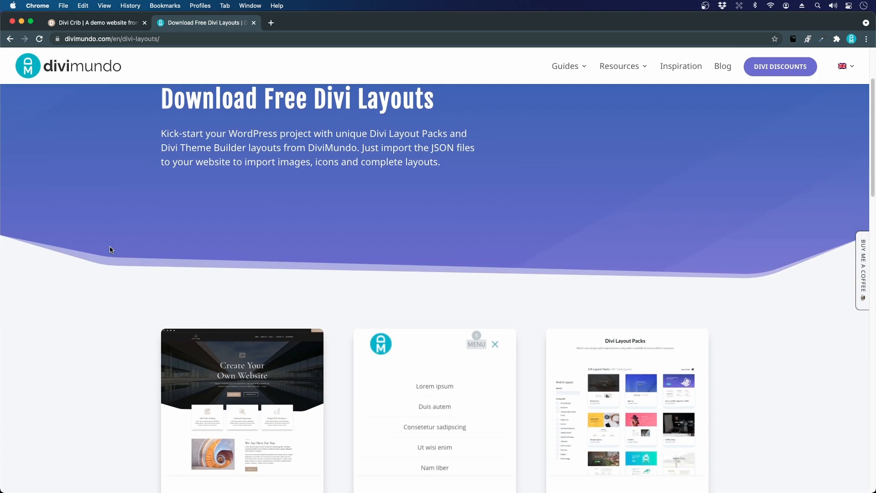
pyautogui.scroll(-3)
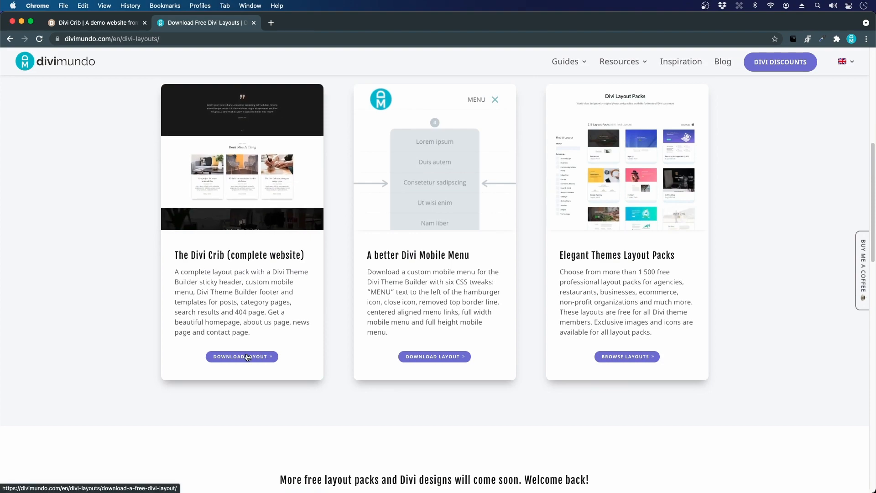
# On The Divi Crib card, reach the free download form and submit an email address
pyautogui.click(241, 356)
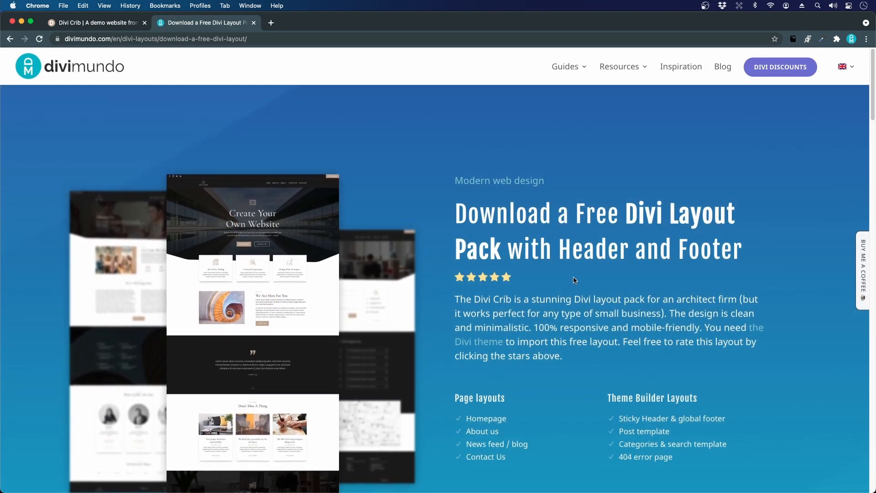
pyautogui.scroll(-3)
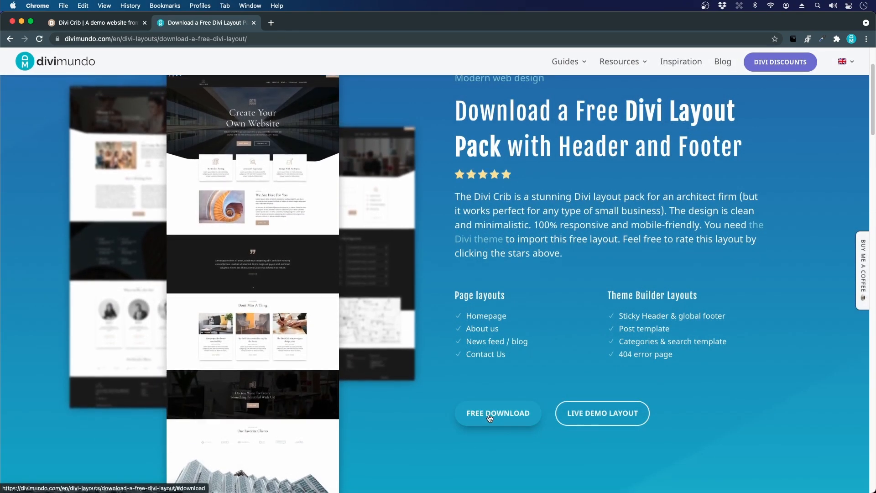
pyautogui.click(497, 413)
pyautogui.write('info@divimundo')
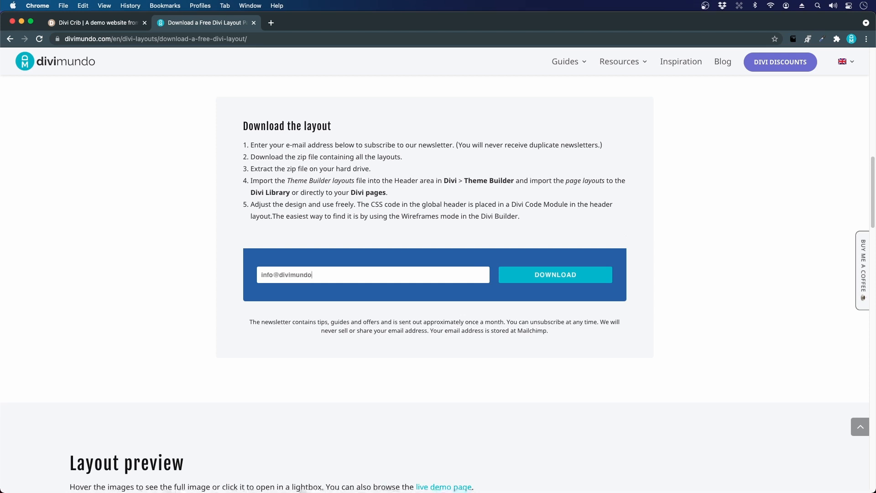
pyautogui.click(554, 274)
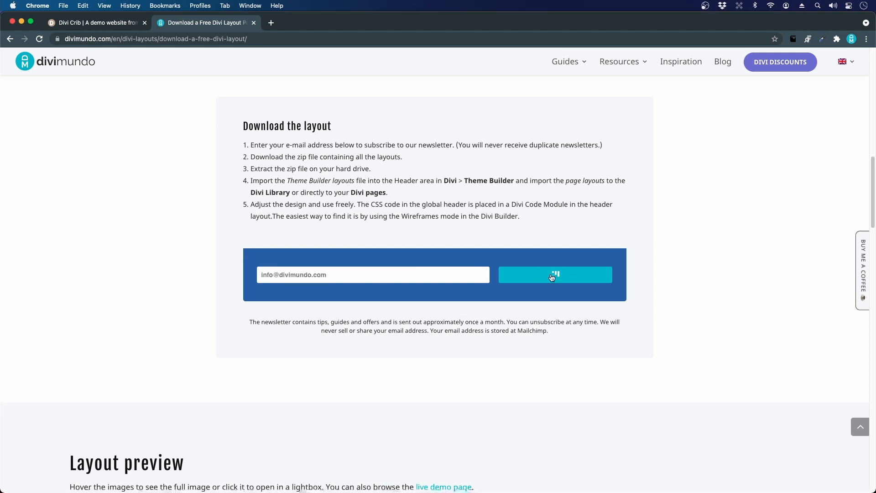
# Download the Divi Crib page layouts and Theme Builder layouts zips, then return to the sandbox site
pyautogui.click(555, 275)
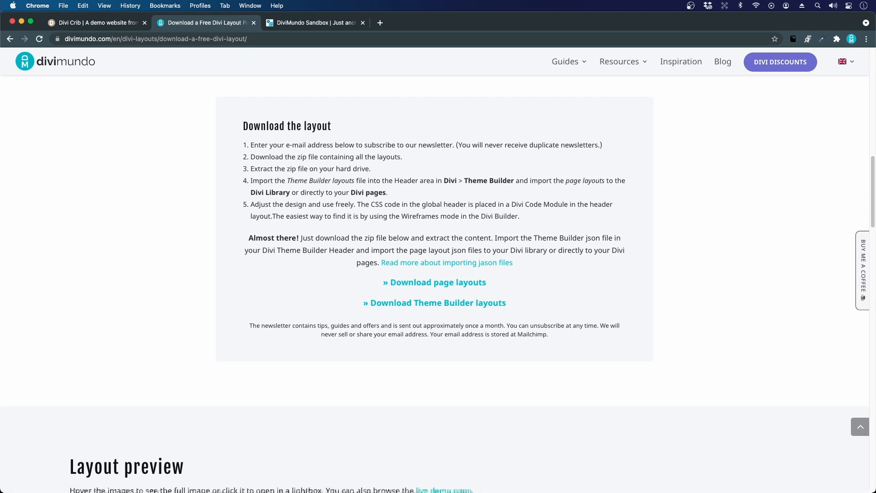
pyautogui.moveTo(340, 274)
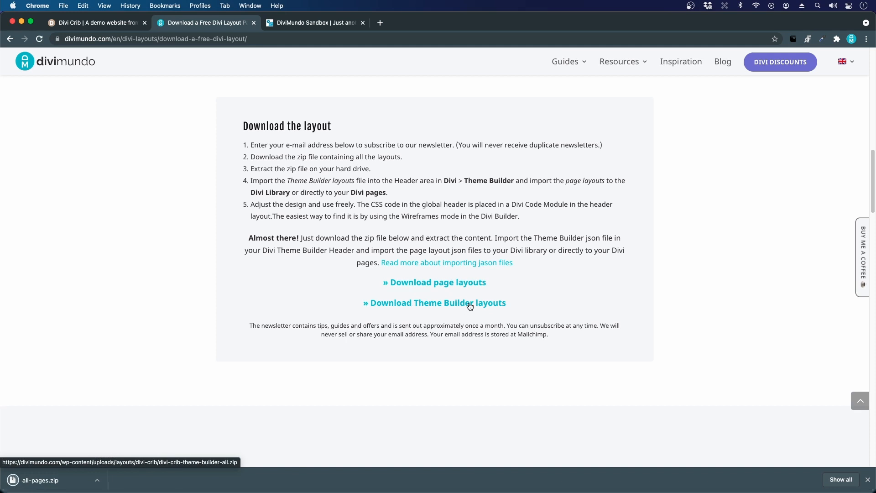
pyautogui.click(434, 302)
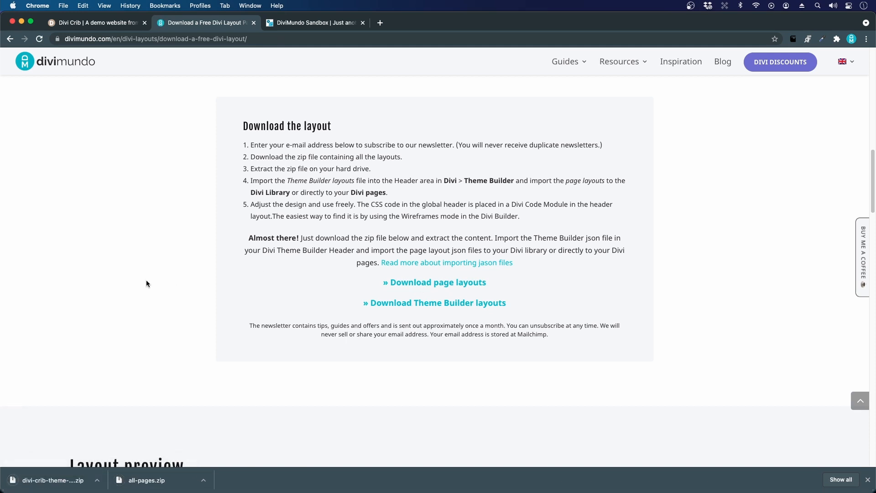
pyautogui.click(313, 22)
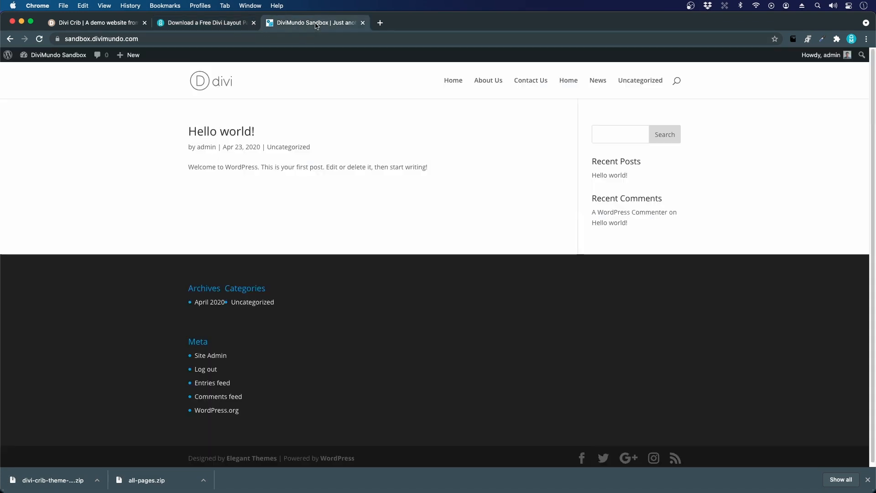
pyautogui.moveTo(355, 234)
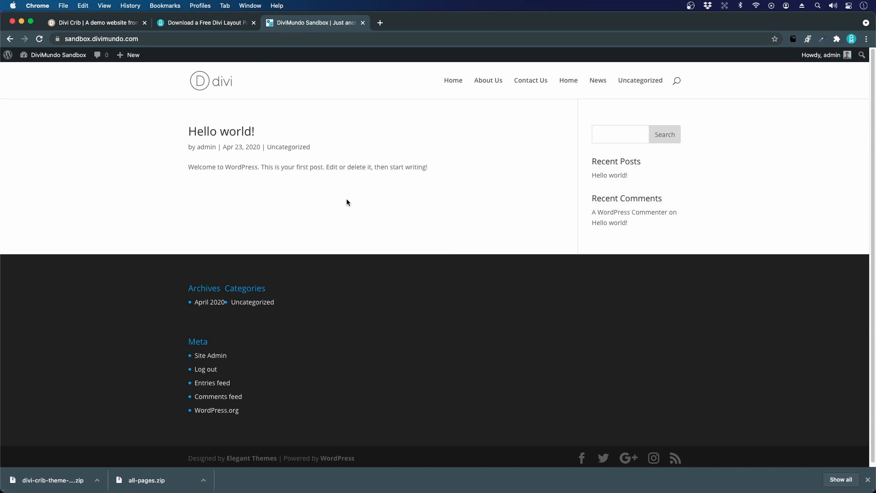
pyautogui.moveTo(340, 203)
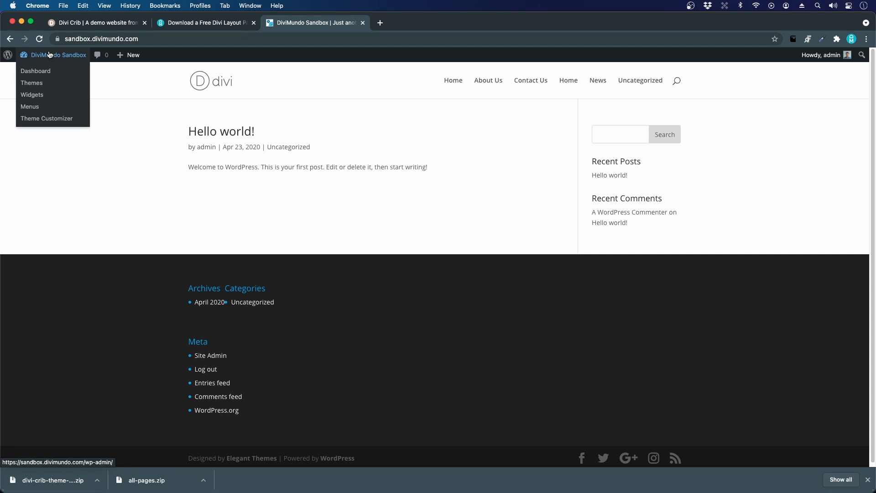
# Go to the sandbox site's WordPress admin Dashboard from the admin bar
pyautogui.click(36, 71)
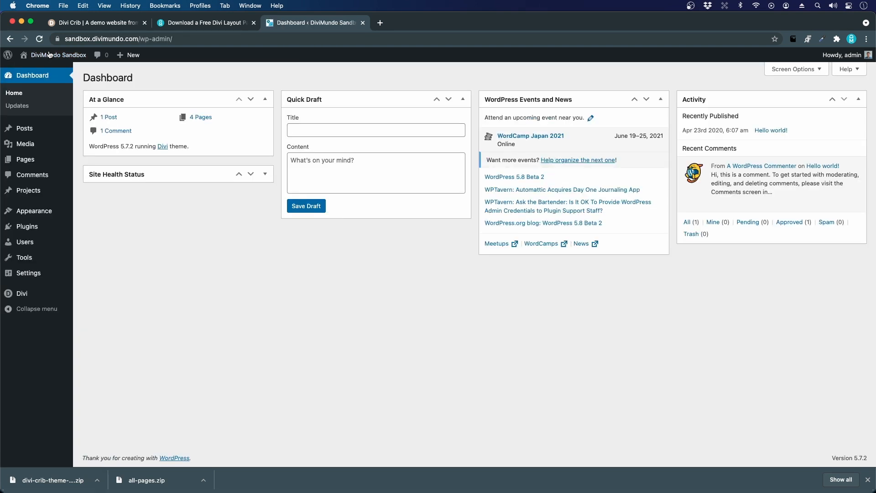
pyautogui.moveTo(217, 268)
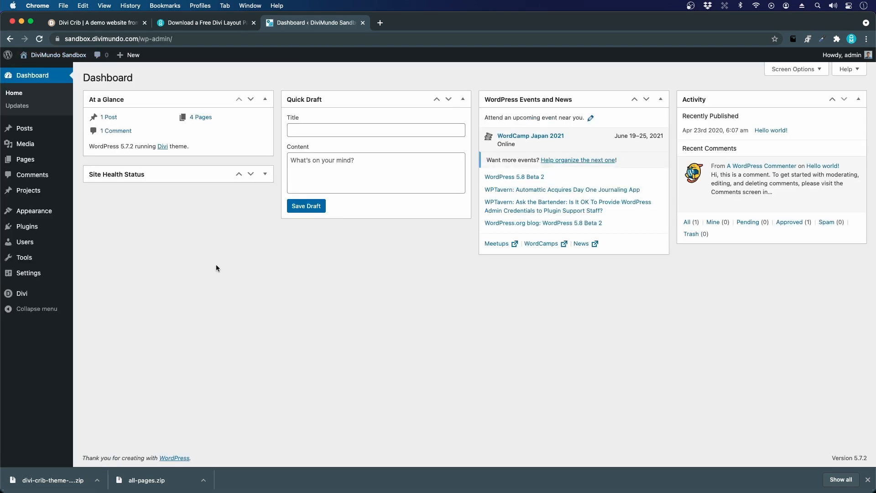
pyautogui.moveTo(249, 296)
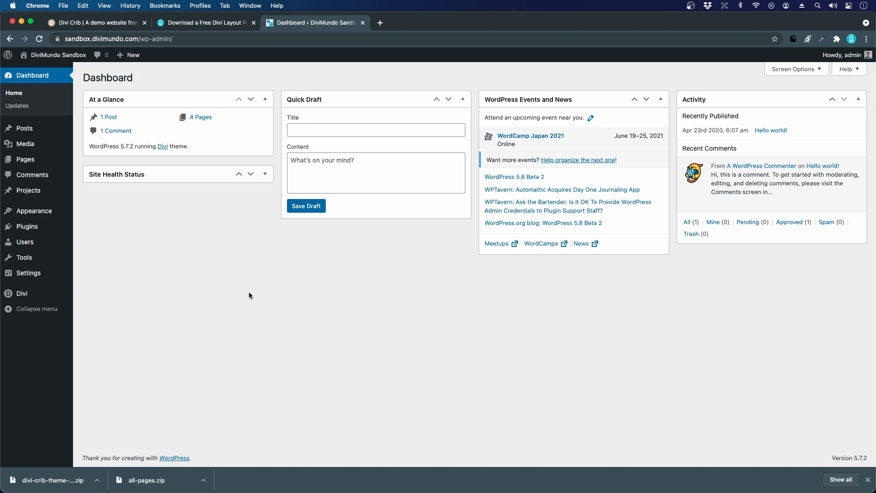
# From the Divi sidebar menu, reach the Theme Builder with its empty Default Website Template
pyautogui.click(22, 293)
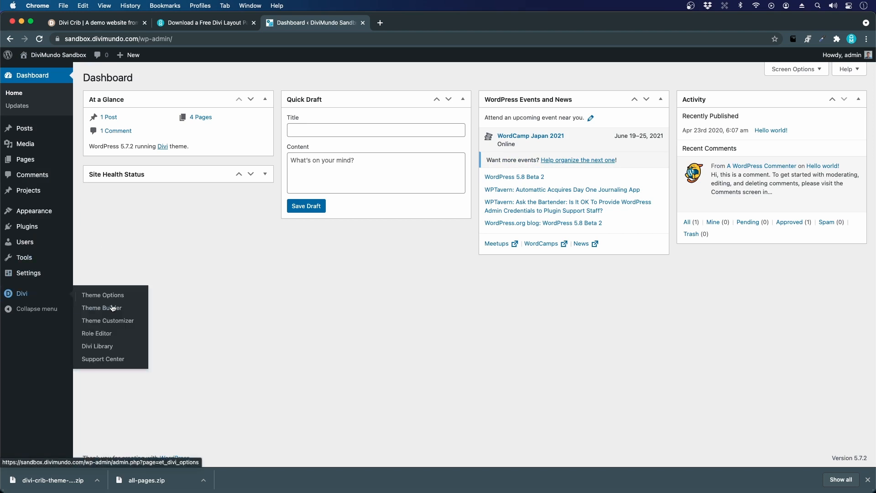
pyautogui.click(101, 308)
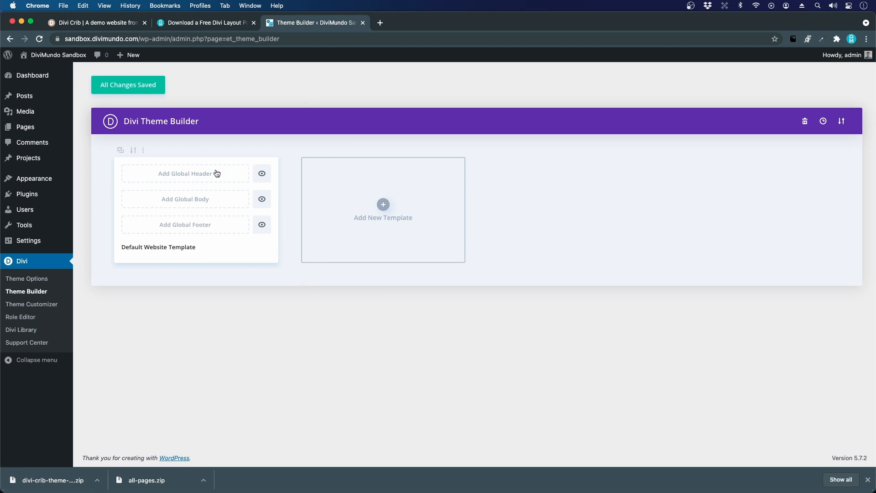
pyautogui.moveTo(625, 248)
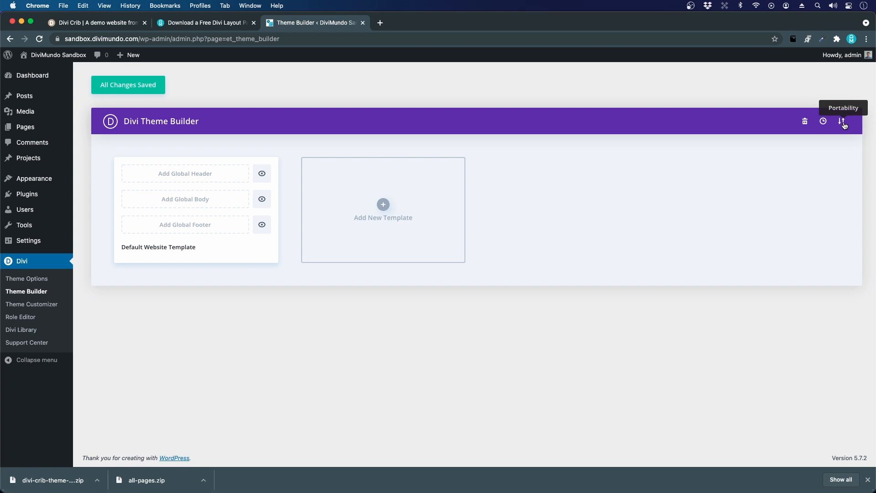
# Bring up the Theme Builder Portability dialog on its Import side, keeping both override options enabled
pyautogui.click(841, 122)
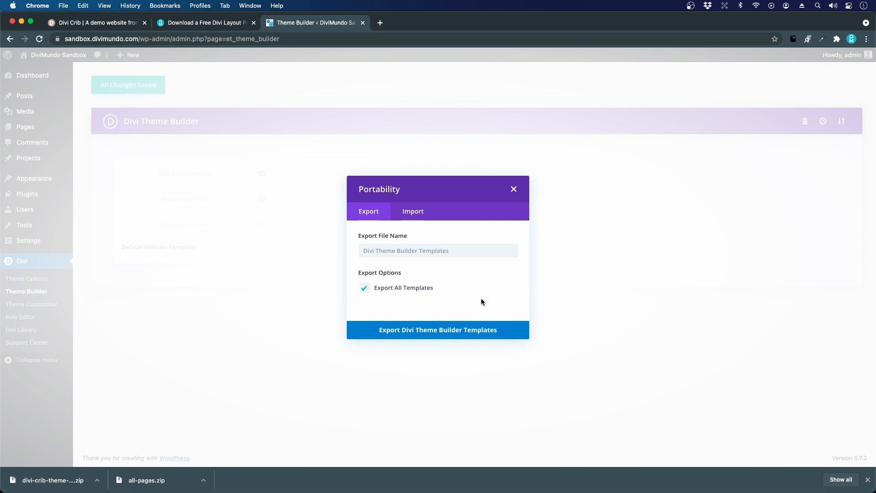
pyautogui.moveTo(413, 211)
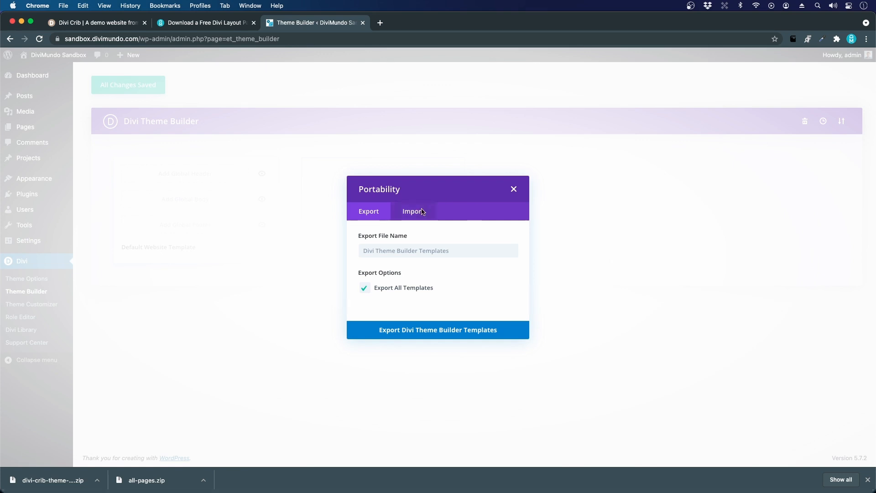
pyautogui.click(412, 210)
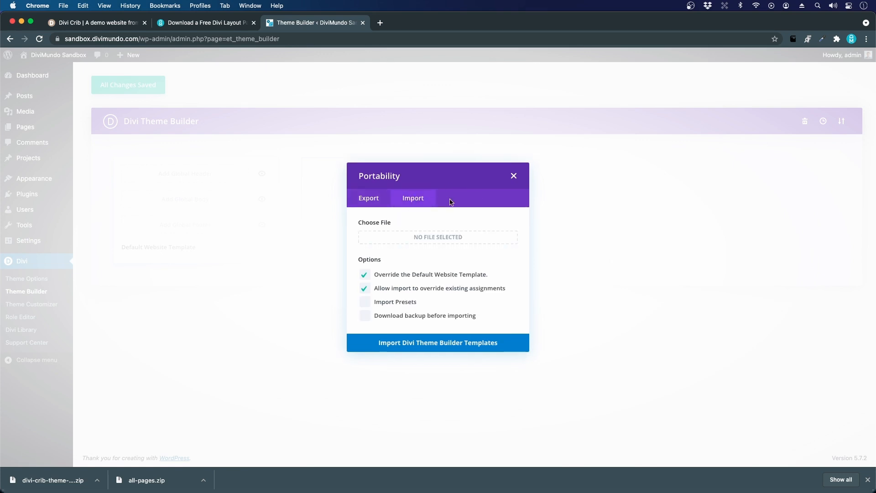
pyautogui.moveTo(393, 282)
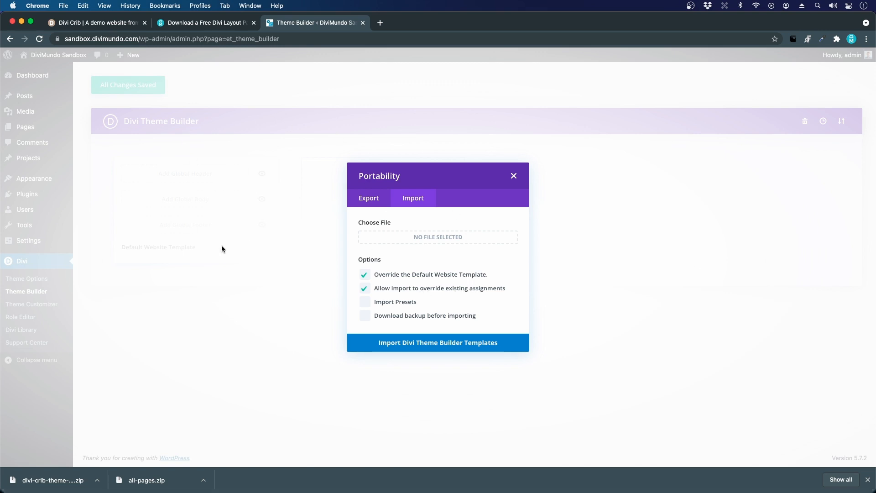
pyautogui.moveTo(426, 282)
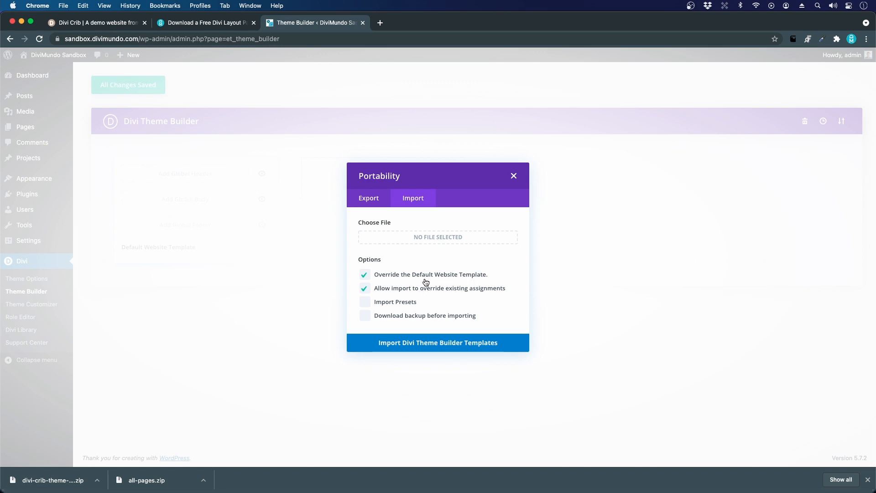
pyautogui.moveTo(397, 229)
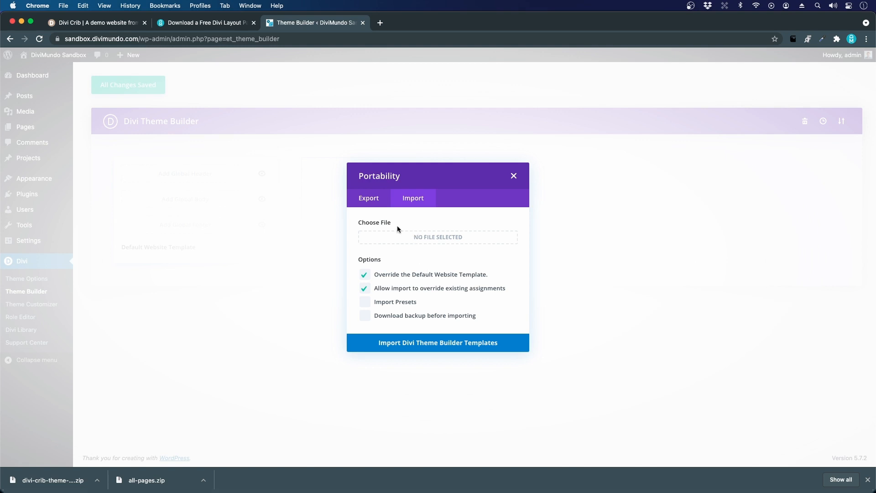
pyautogui.moveTo(390, 306)
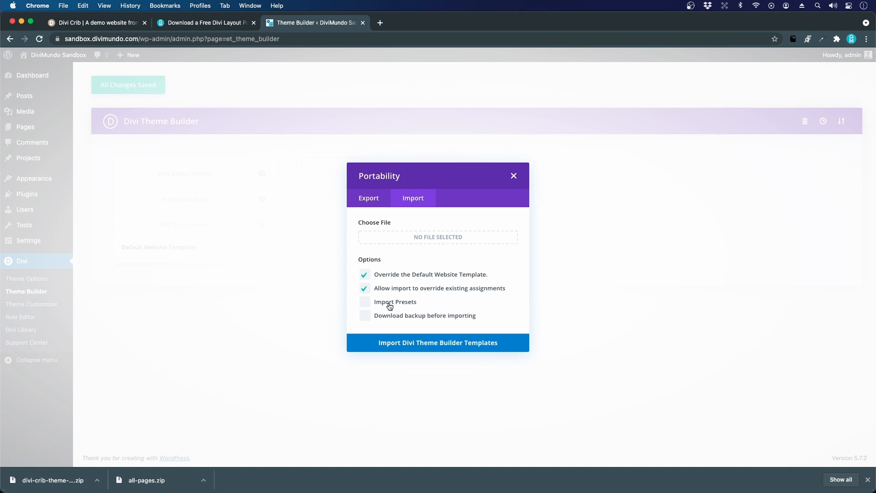
# Enable Import Presets for the pending Theme Builder template import
pyautogui.click(364, 302)
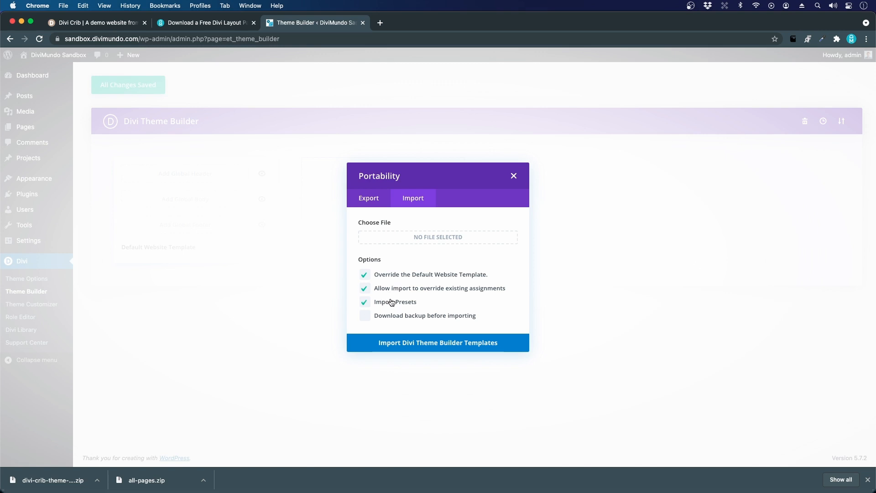
pyautogui.moveTo(419, 310)
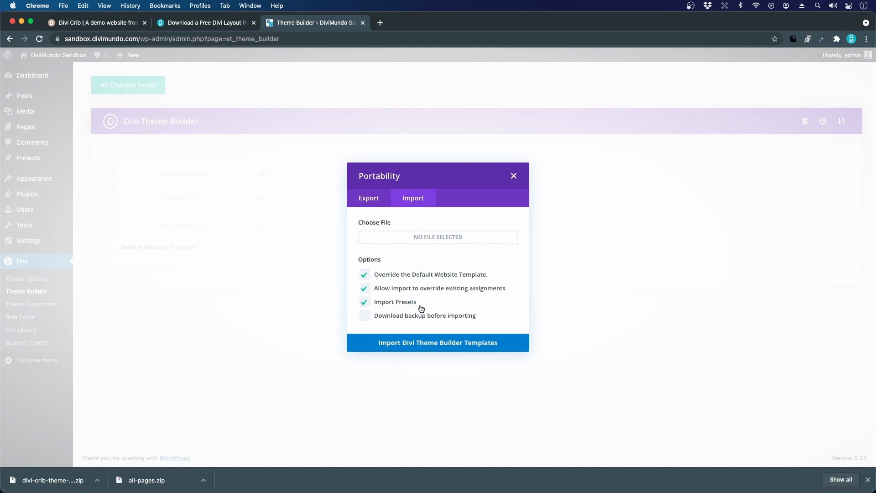
pyautogui.moveTo(408, 295)
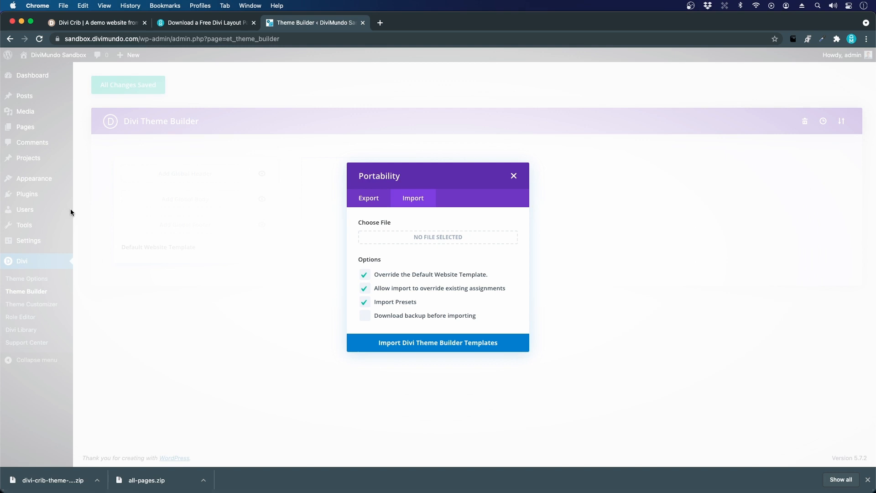
pyautogui.moveTo(421, 318)
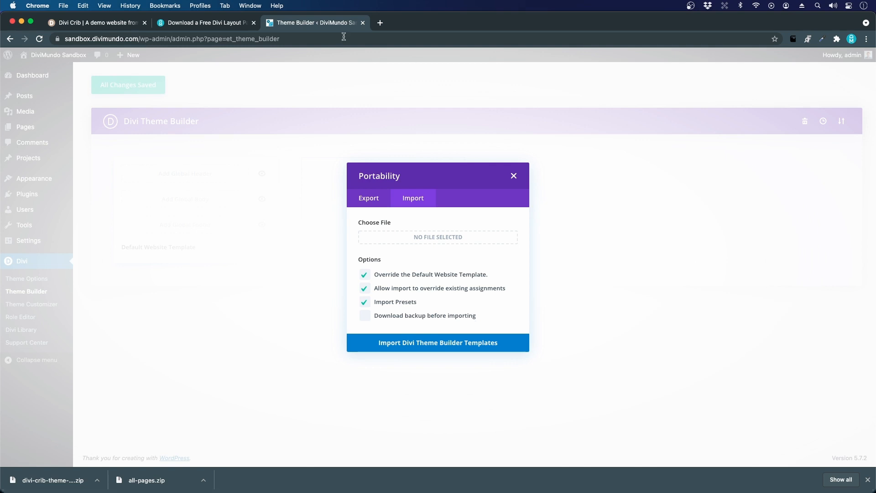
pyautogui.moveTo(436, 282)
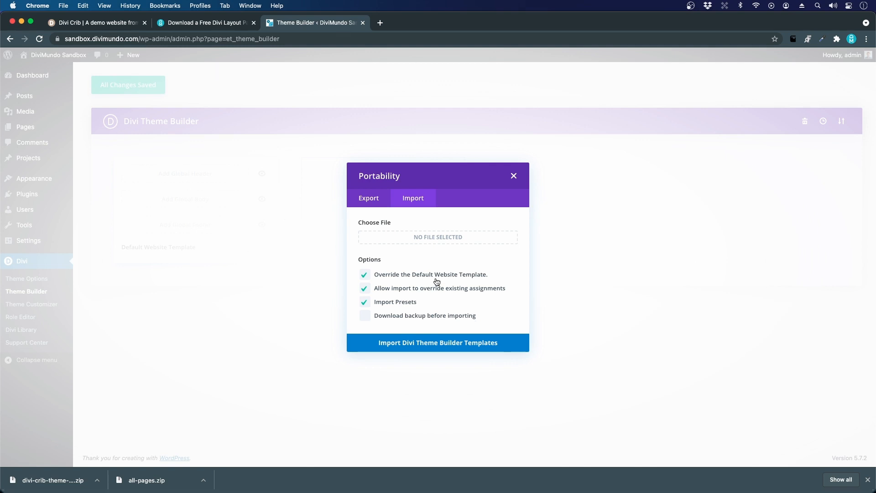
pyautogui.moveTo(477, 225)
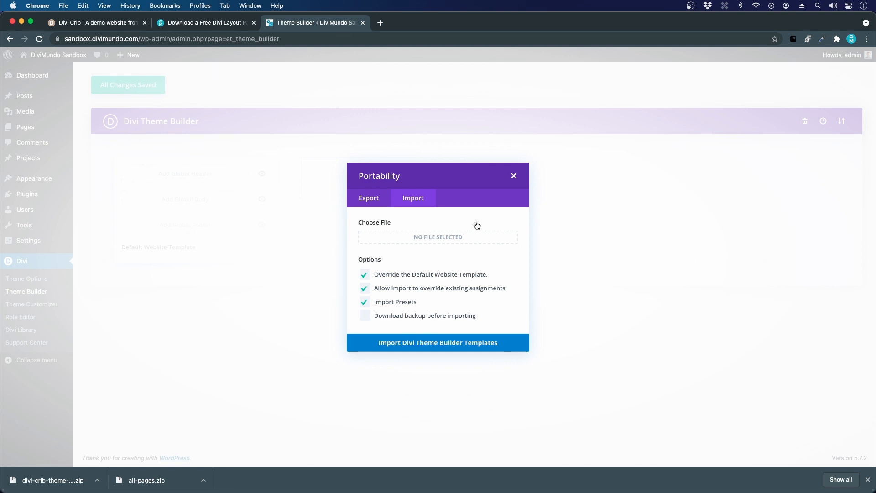
pyautogui.moveTo(315, 205)
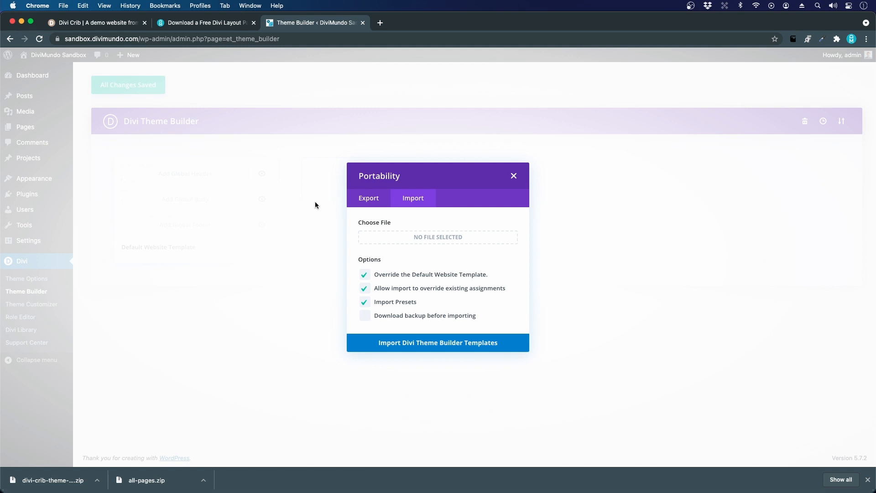
pyautogui.moveTo(99, 445)
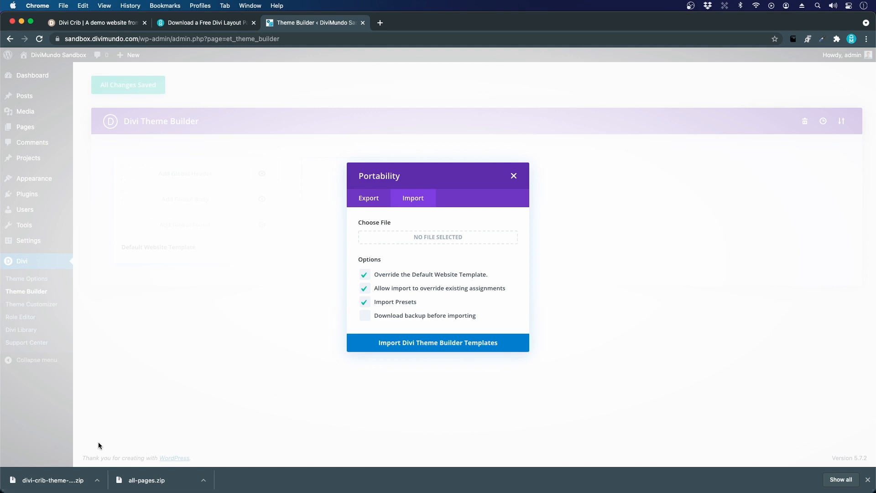
pyautogui.moveTo(26, 470)
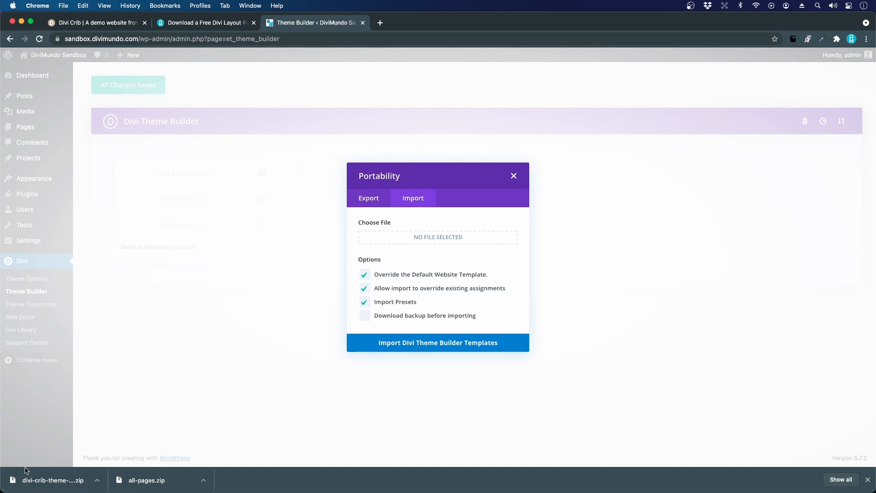
pyautogui.moveTo(53, 481)
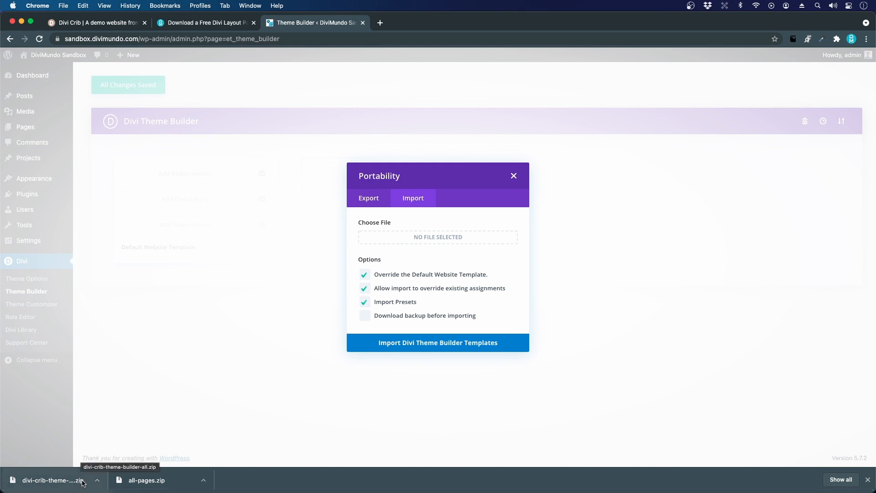
pyautogui.click(50, 480)
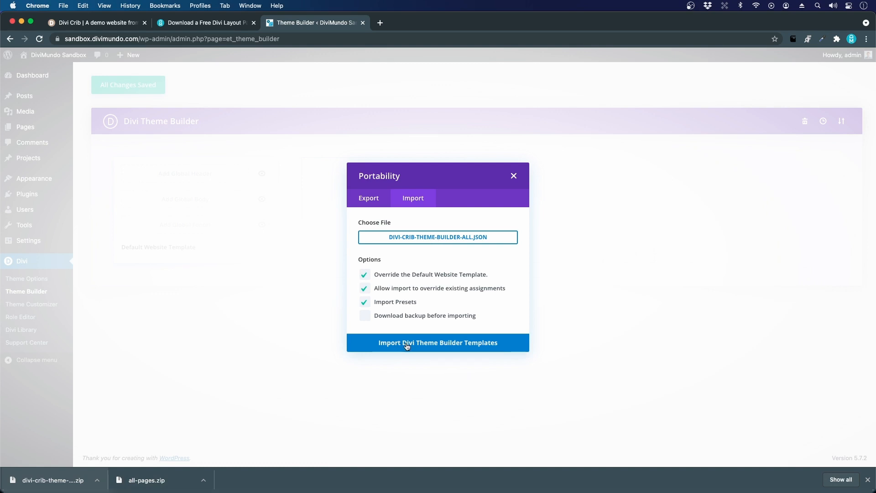
# Import the Divi Crib templates from DIVI-CRIB-THEME-BUILDER-ALL.JSON into the Theme Builder
pyautogui.click(438, 342)
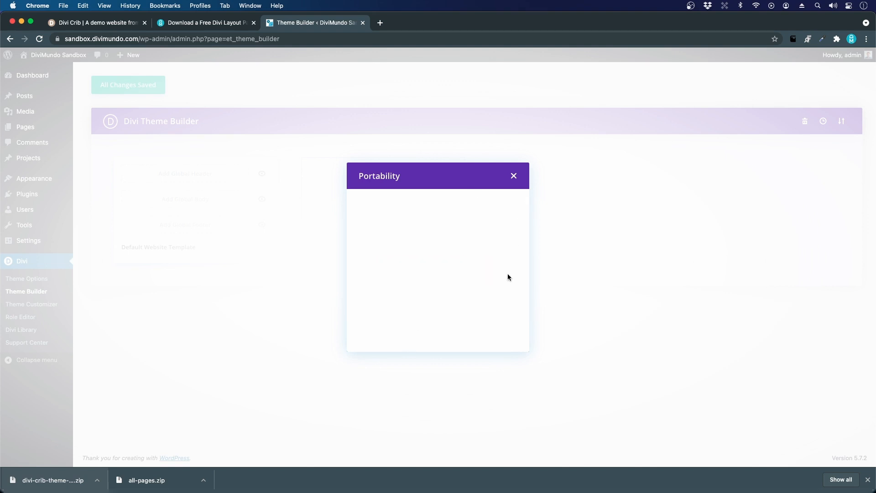
pyautogui.click(512, 177)
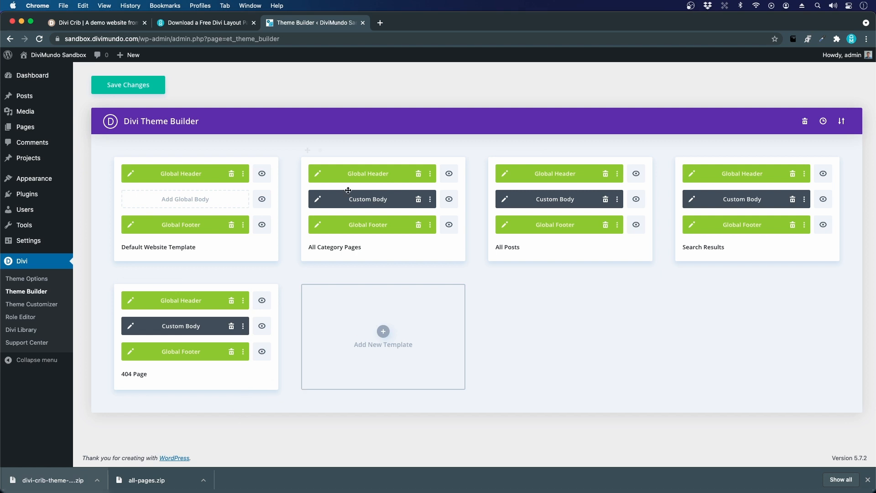
pyautogui.moveTo(385, 205)
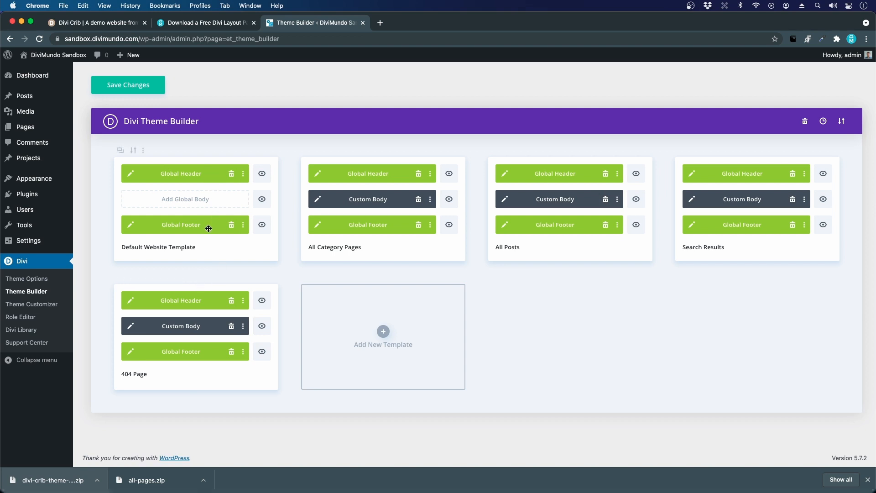
# Save the imported Divi Crib templates and start the live site in a new tab
pyautogui.click(127, 84)
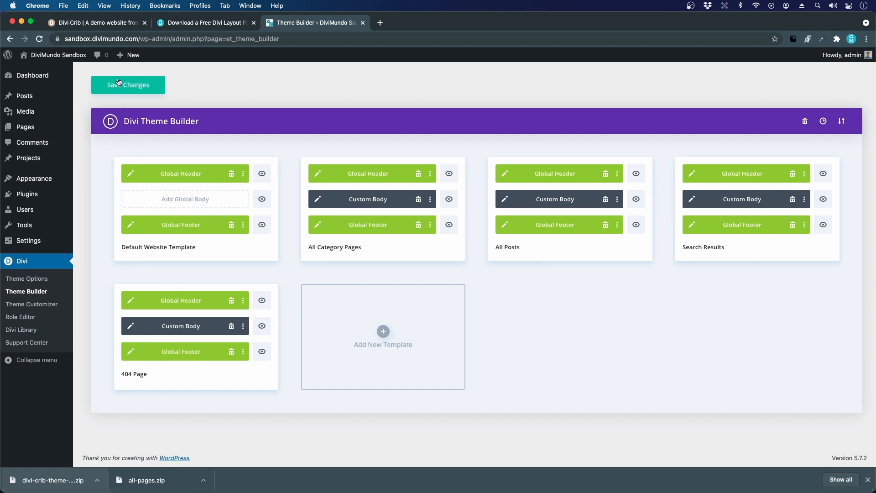
pyautogui.click(127, 84)
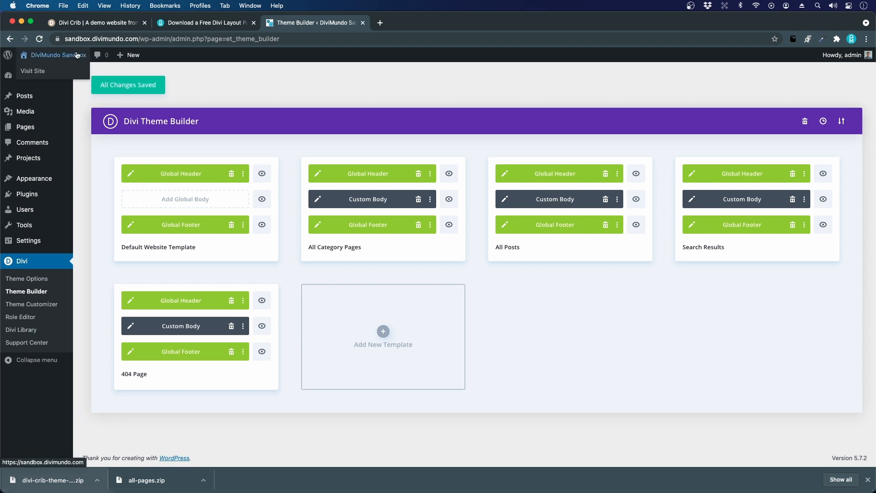
pyautogui.click(380, 22)
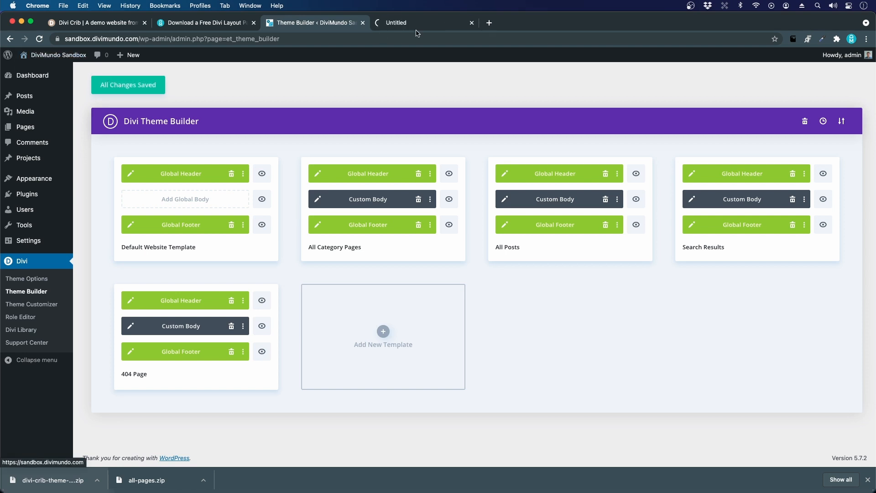
# Review the home page's imported Divi Crib header and footer, then return to the Theme Builder
pyautogui.click(421, 22)
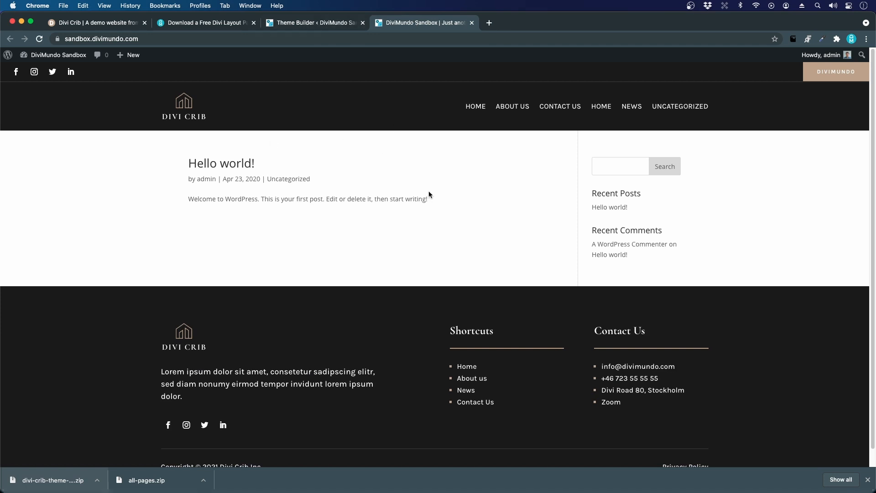
pyautogui.moveTo(253, 359)
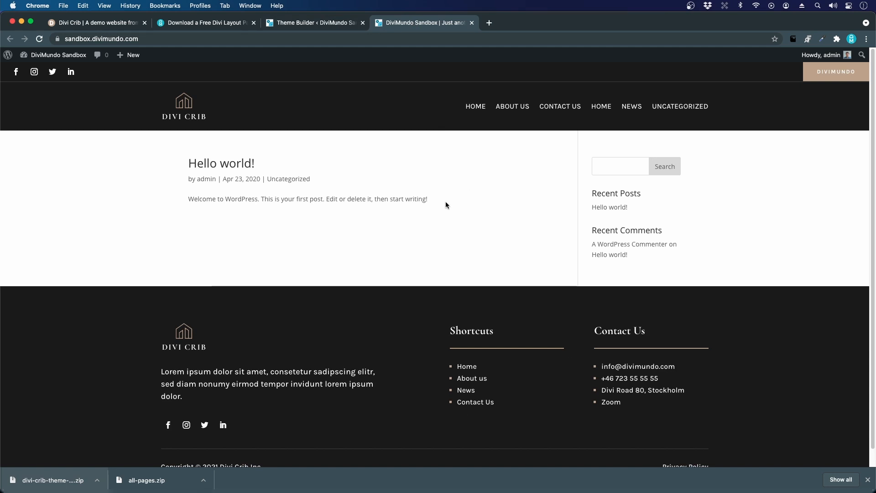
pyautogui.moveTo(475, 106)
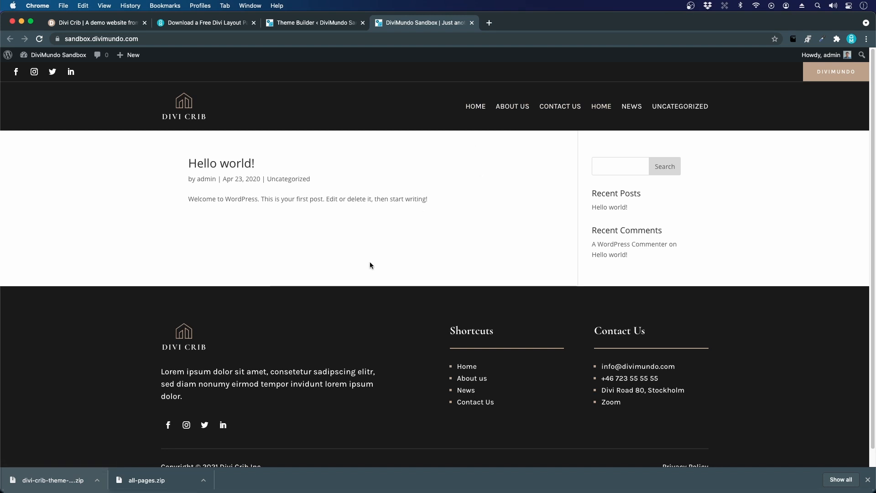
pyautogui.moveTo(560, 106)
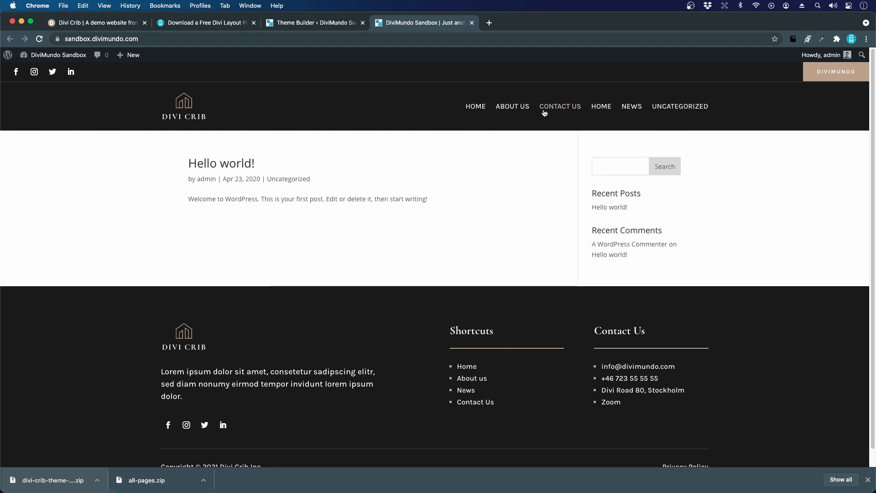
pyautogui.moveTo(512, 103)
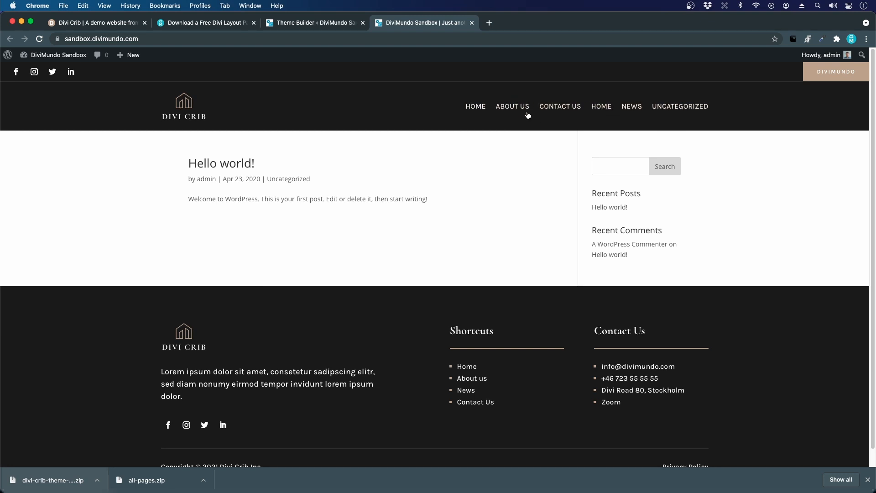
pyautogui.moveTo(241, 191)
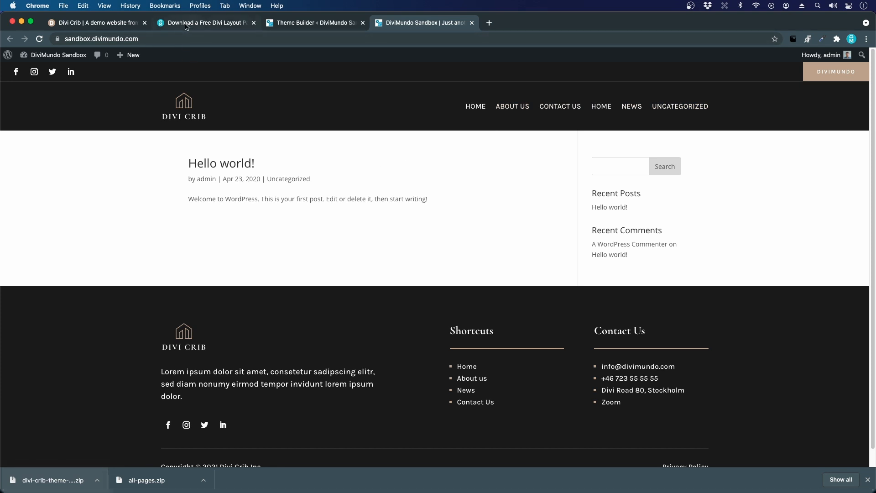
pyautogui.moveTo(205, 22)
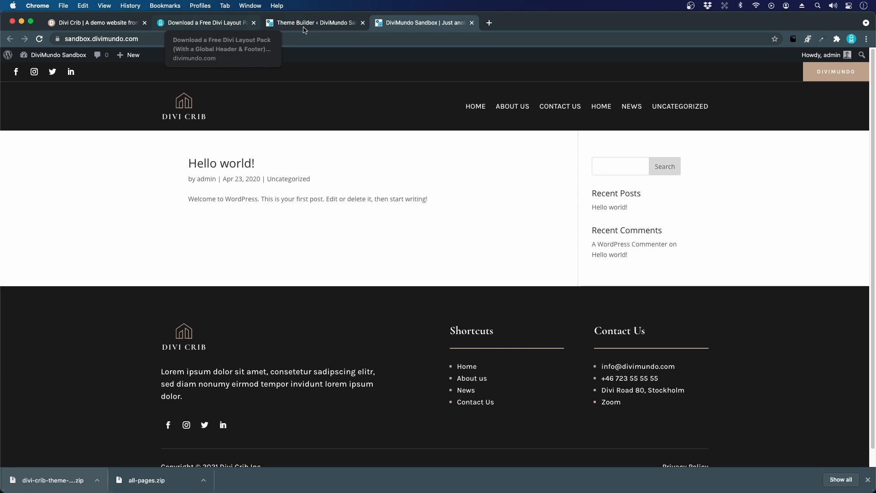
pyautogui.click(314, 23)
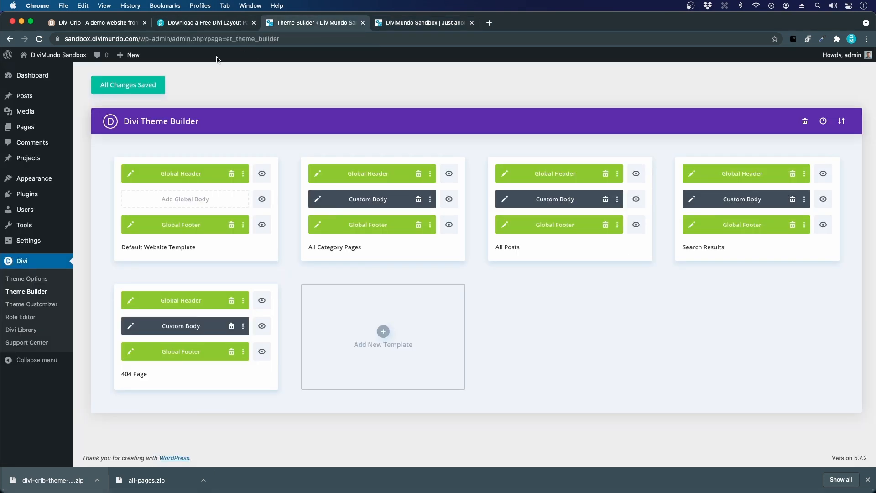
pyautogui.moveTo(149, 130)
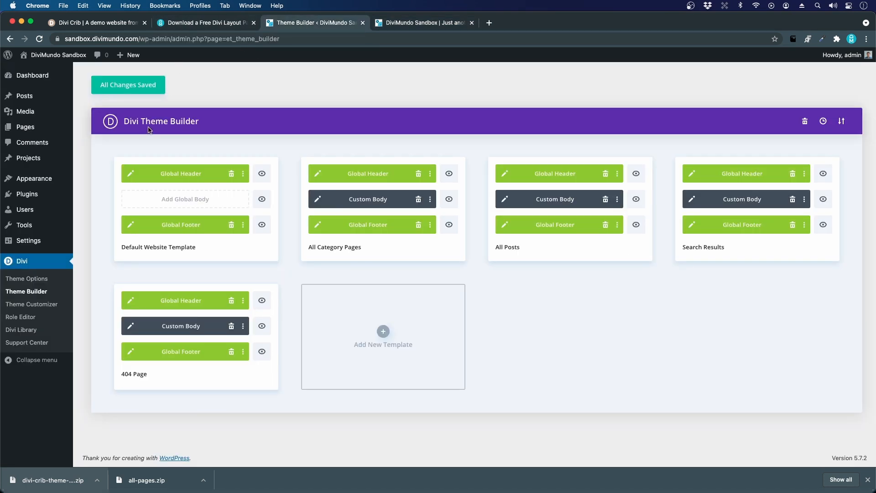
# Create a navigation menu named 'Main menu' assigned to the Primary Menu location
pyautogui.click(33, 178)
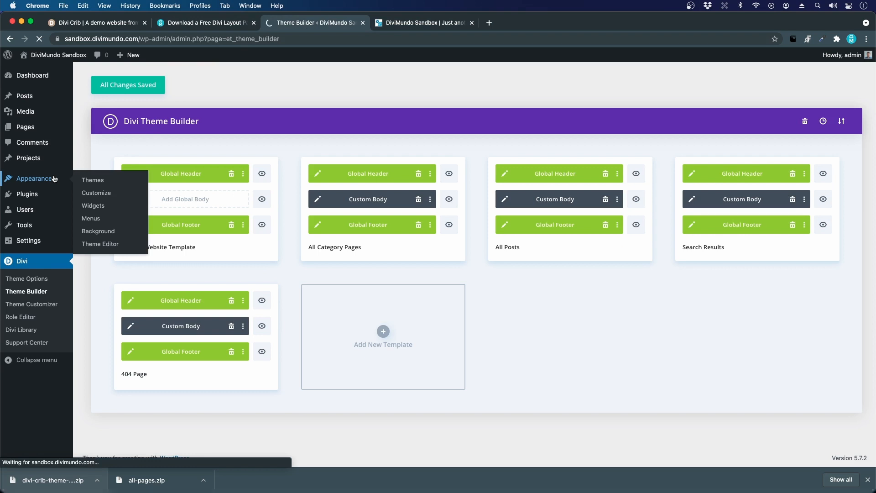
pyautogui.click(93, 180)
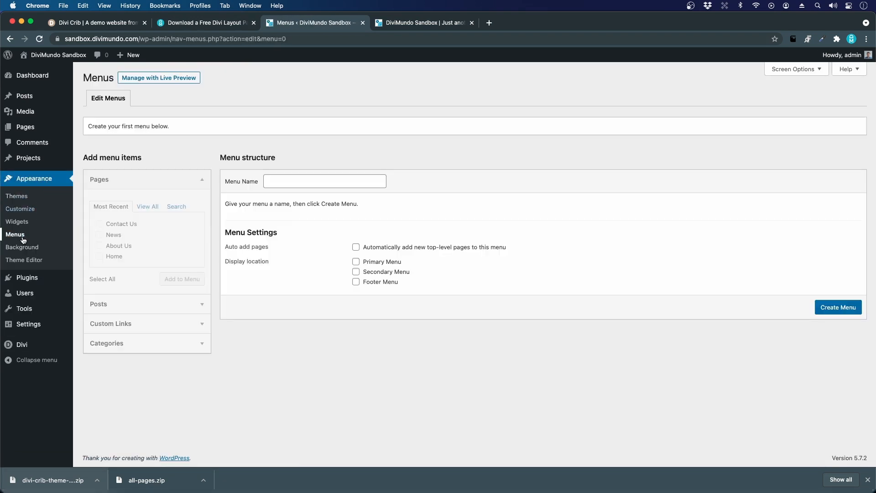
pyautogui.click(324, 181)
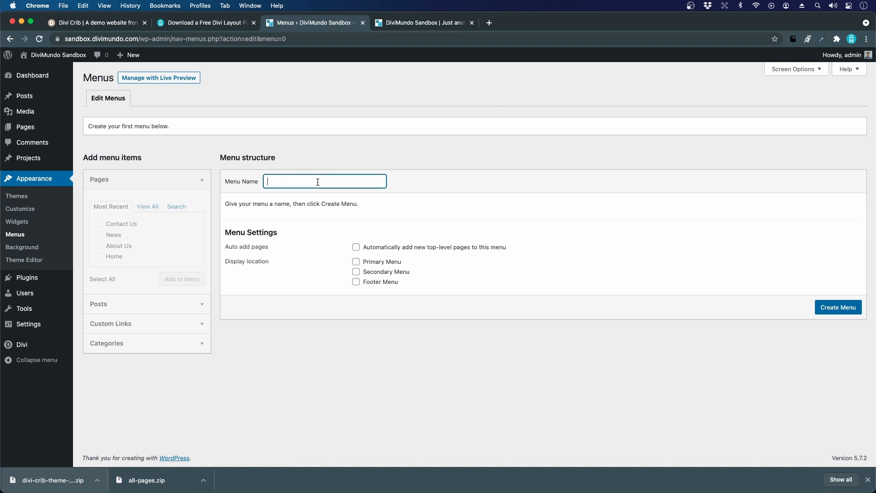
pyautogui.write('Main menu')
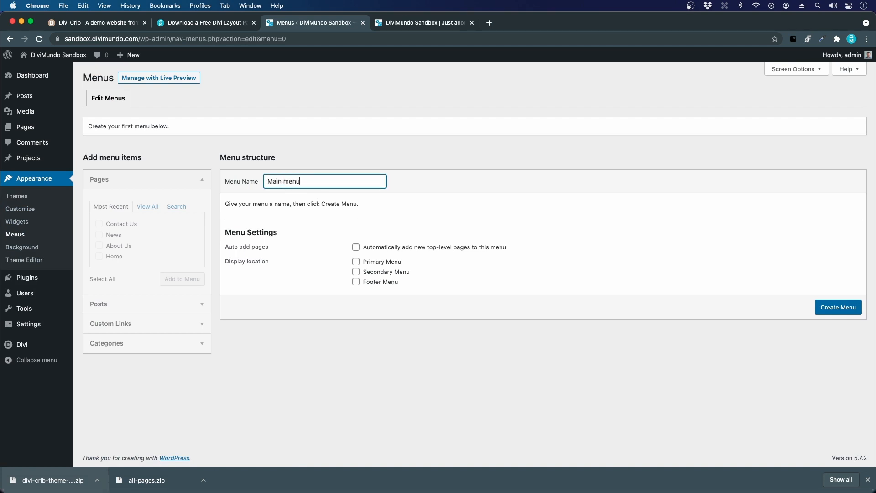
pyautogui.moveTo(375, 269)
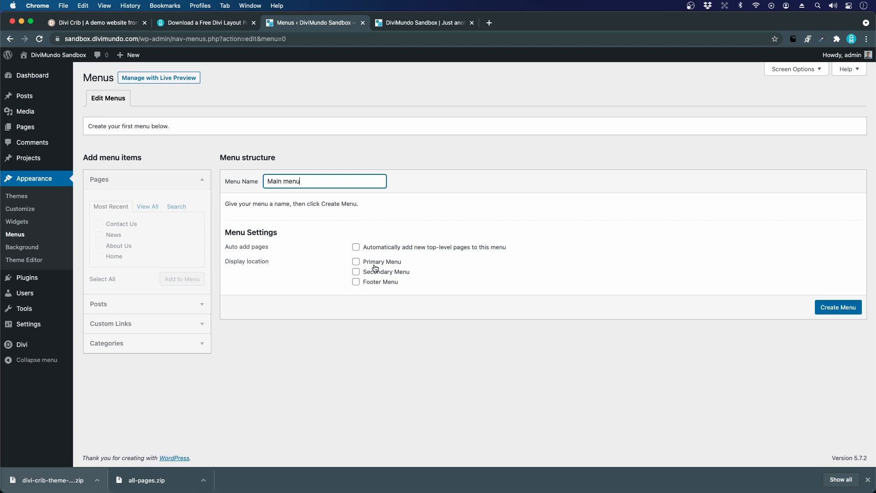
pyautogui.click(356, 262)
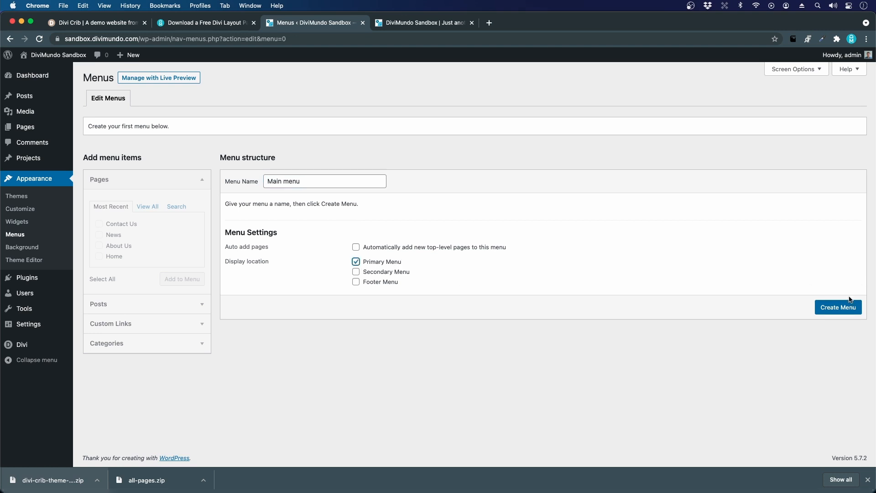
pyautogui.click(838, 307)
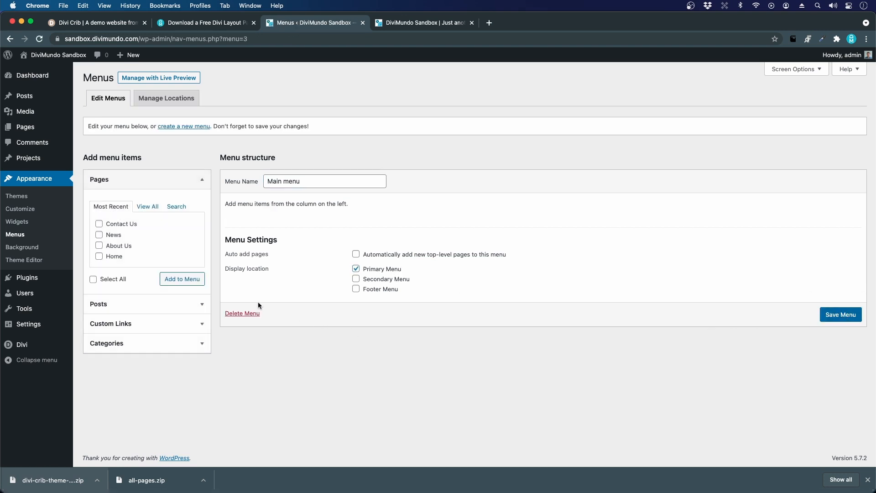
# Add all pages to the menu, move Home to the top, save it and view the live header
pyautogui.click(93, 280)
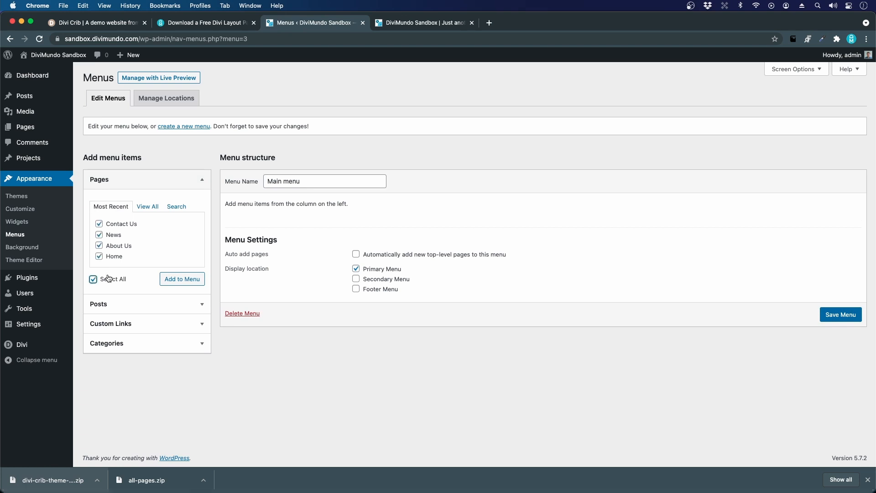
pyautogui.click(182, 279)
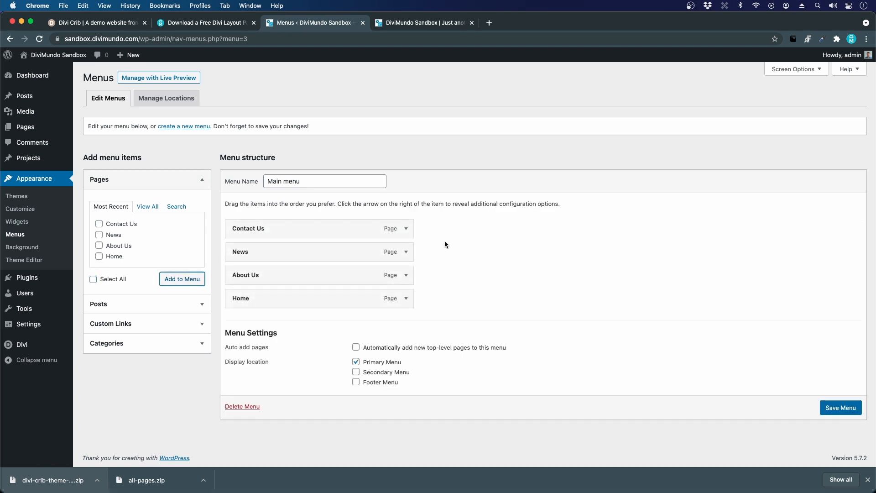
pyautogui.moveTo(240, 297); pyautogui.dragTo(291, 217)
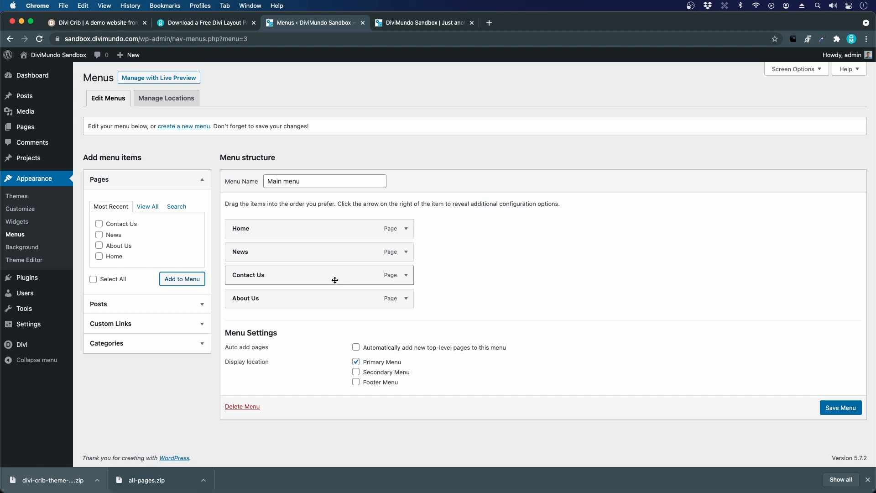
pyautogui.click(841, 407)
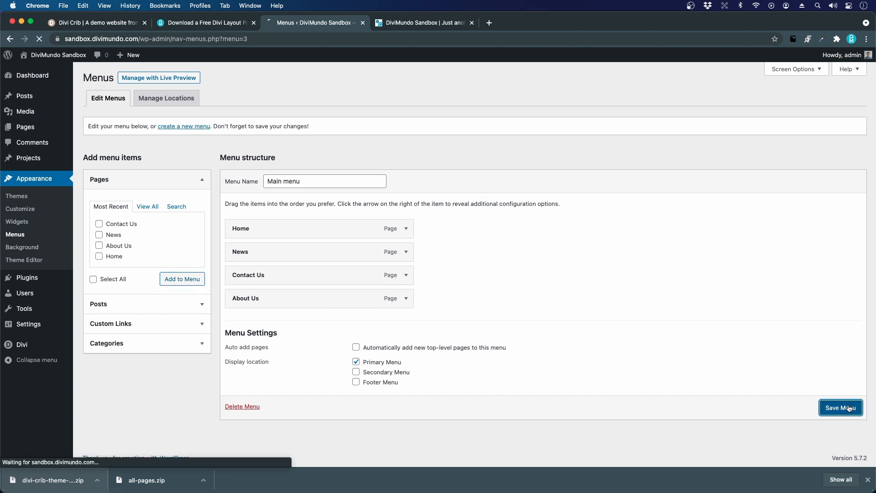
pyautogui.click(840, 407)
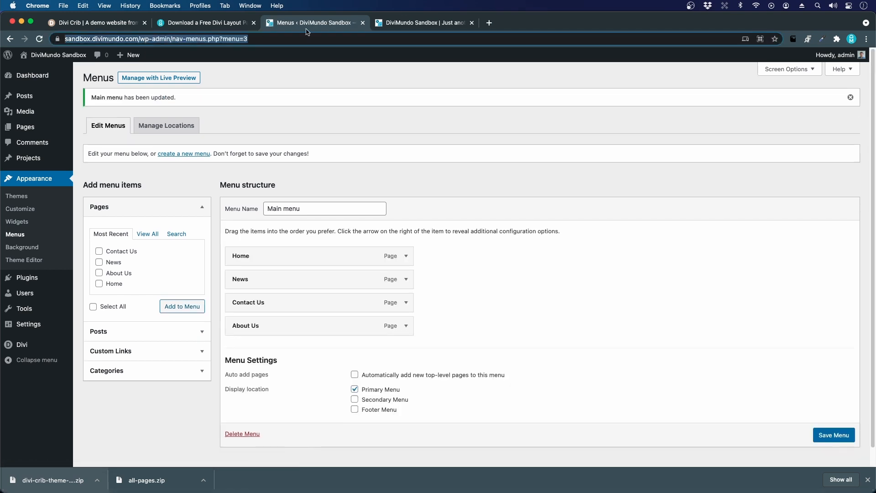
pyautogui.click(422, 22)
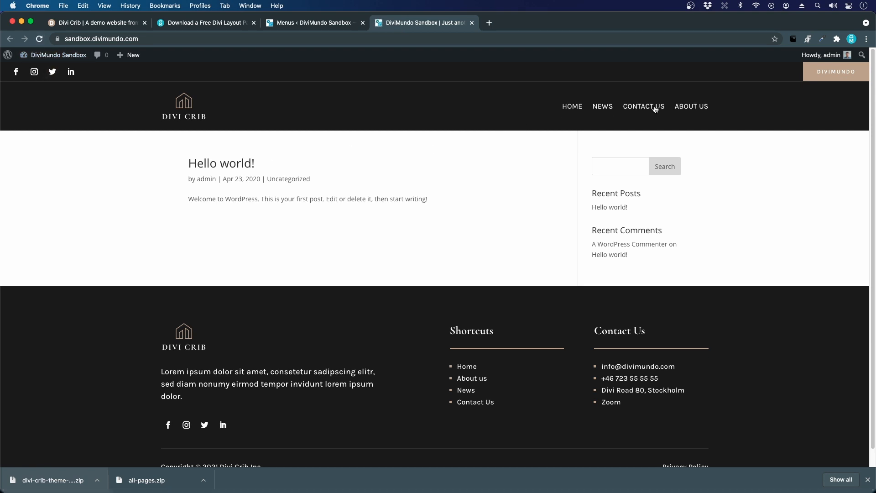
pyautogui.moveTo(358, 294)
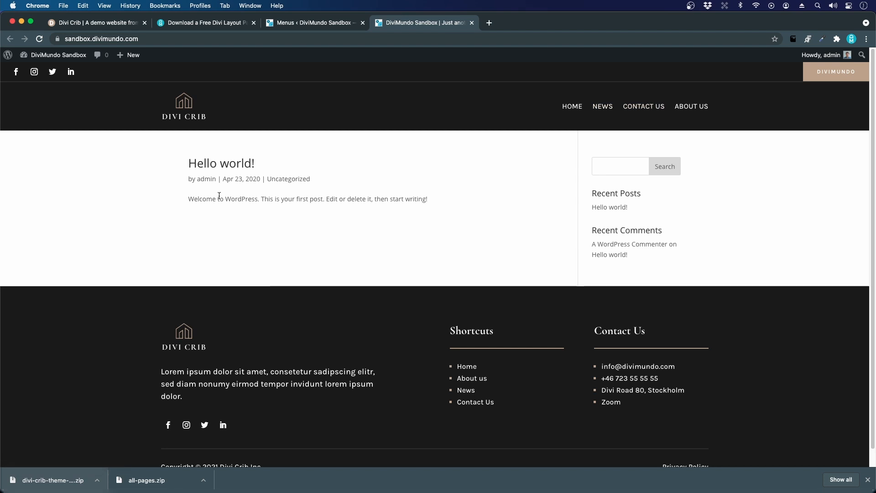
pyautogui.click(310, 23)
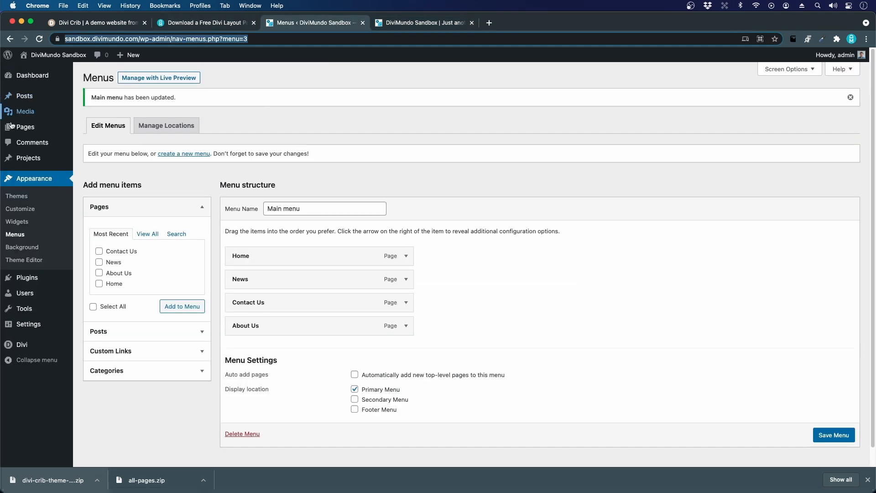
# Update the Contact Us page from the Pages list and start unpacking the all-pages.zip download
pyautogui.click(25, 127)
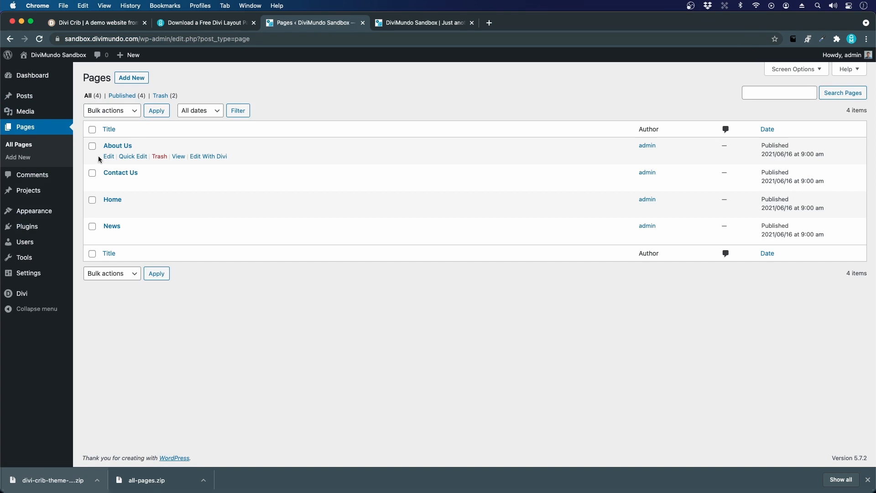
pyautogui.click(121, 173)
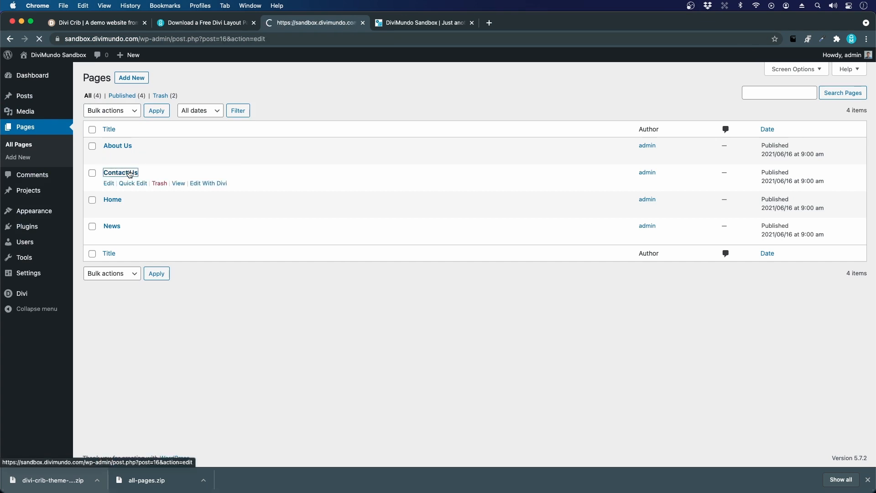
pyautogui.click(121, 172)
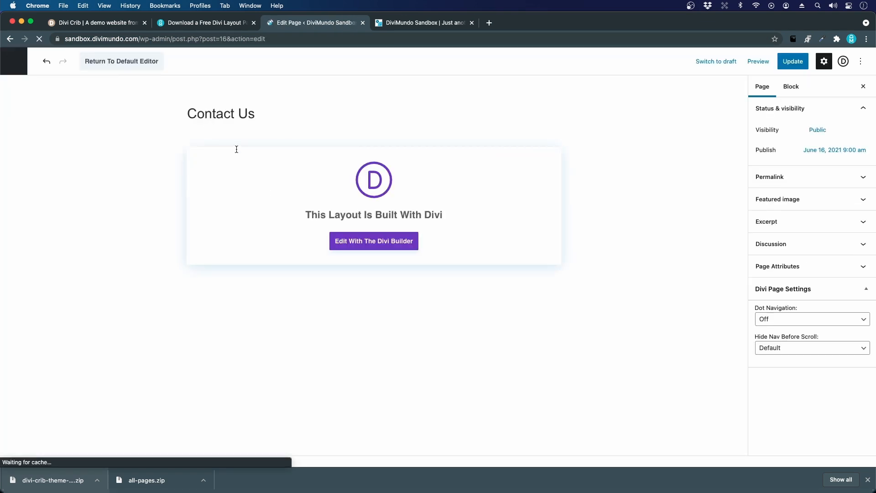
pyautogui.click(792, 61)
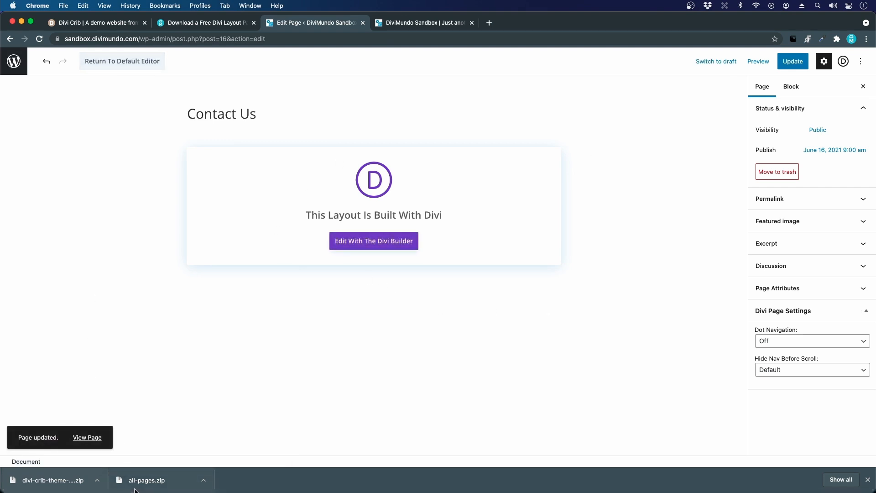
pyautogui.click(147, 480)
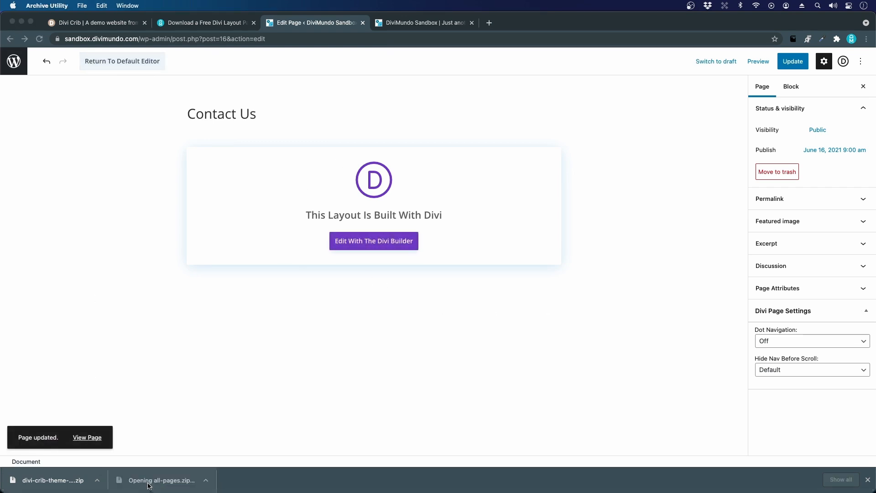
# Inspect the extracted all-pages folder in Downloads and return to the Contact Us editor
pyautogui.click(162, 480)
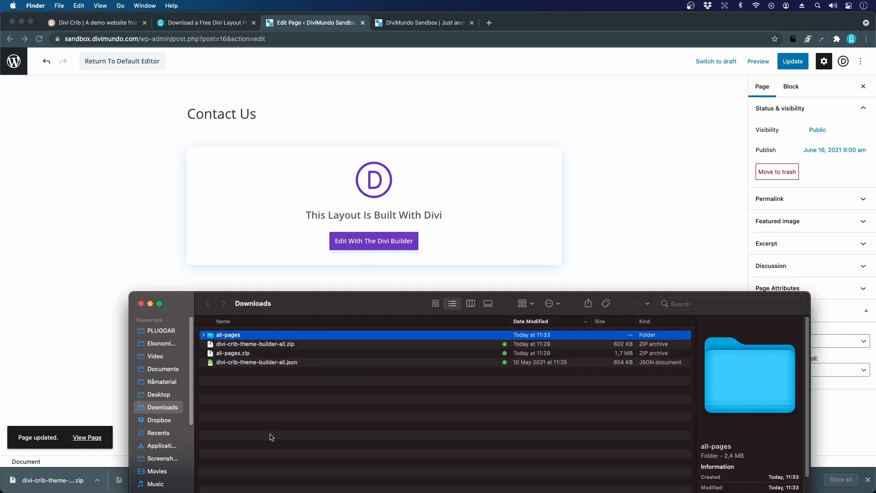
pyautogui.doubleClick(228, 335)
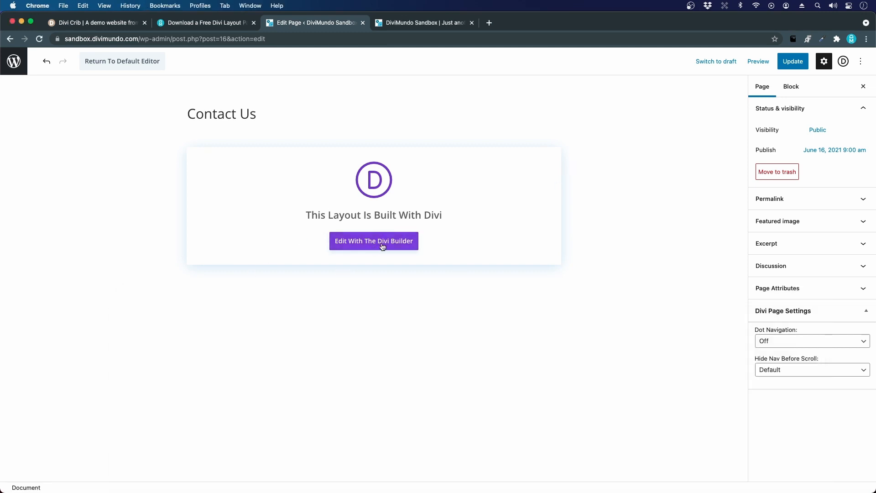
# Launch the Divi visual builder on Contact Us and expand its page settings bar
pyautogui.click(374, 241)
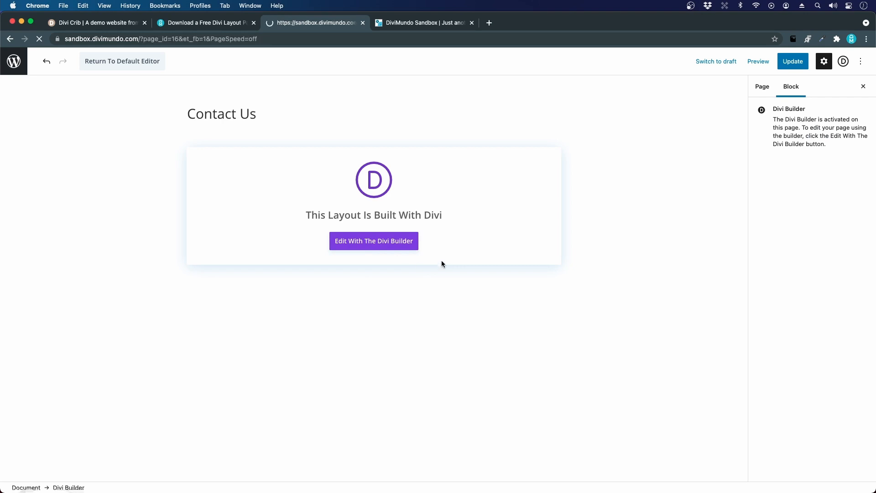
pyautogui.click(373, 241)
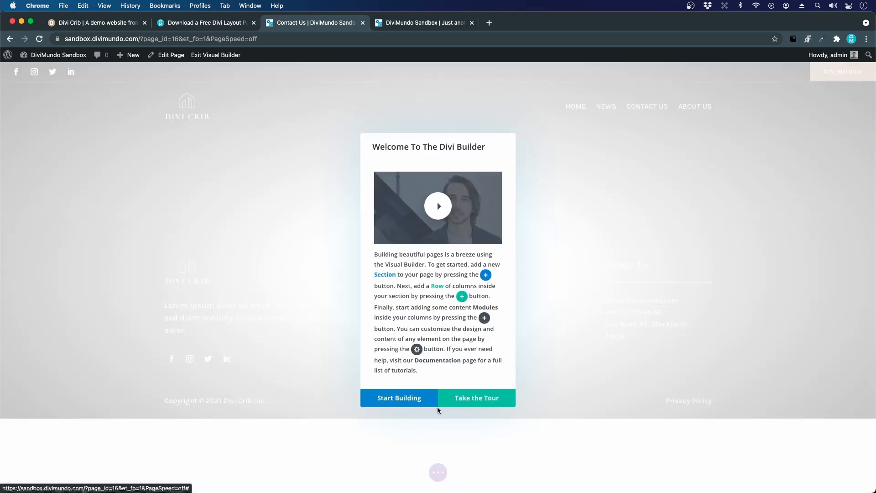
pyautogui.click(398, 398)
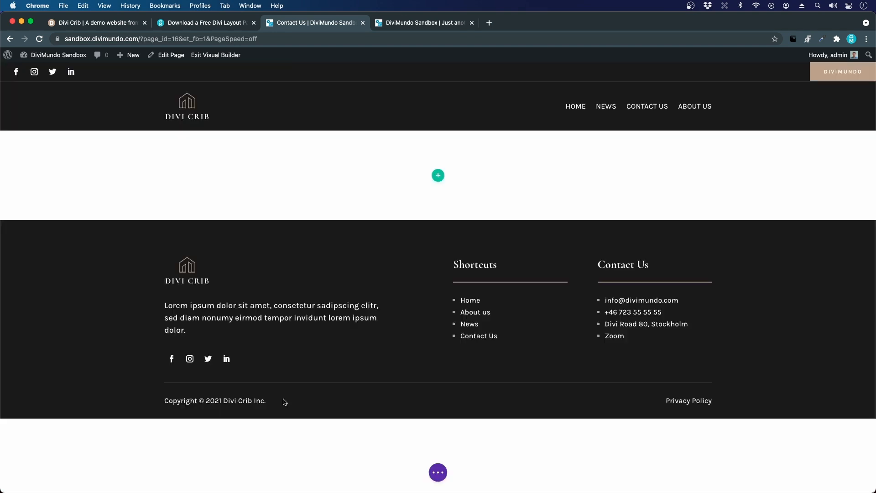
pyautogui.moveTo(510, 196)
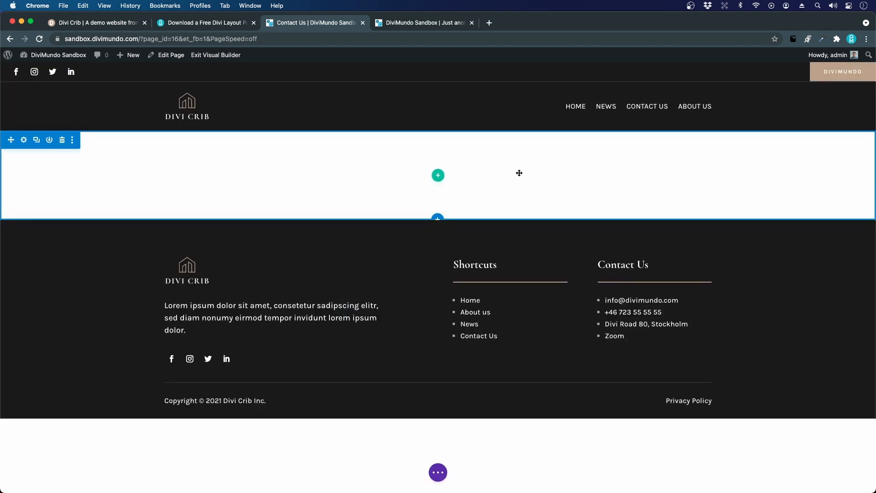
pyautogui.click(437, 472)
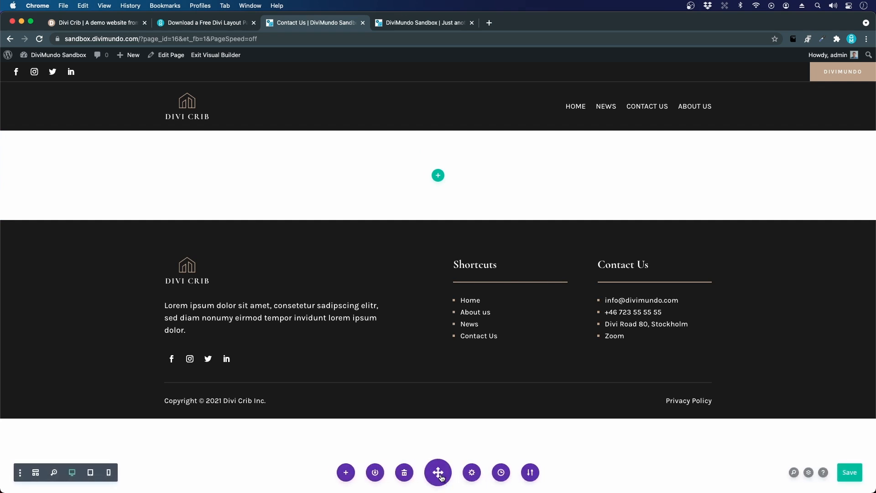
pyautogui.click(437, 472)
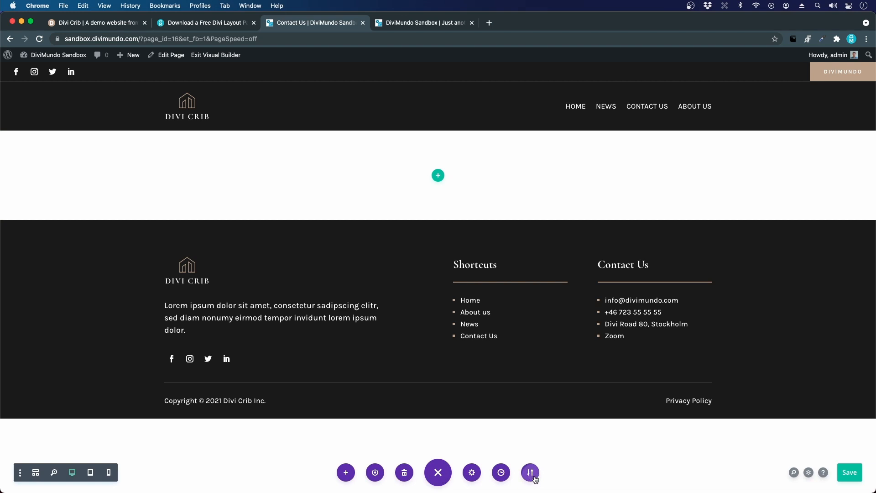
# In Portability > Import choose contact-us.json with Replace existing content and Import Presets enabled
pyautogui.click(529, 472)
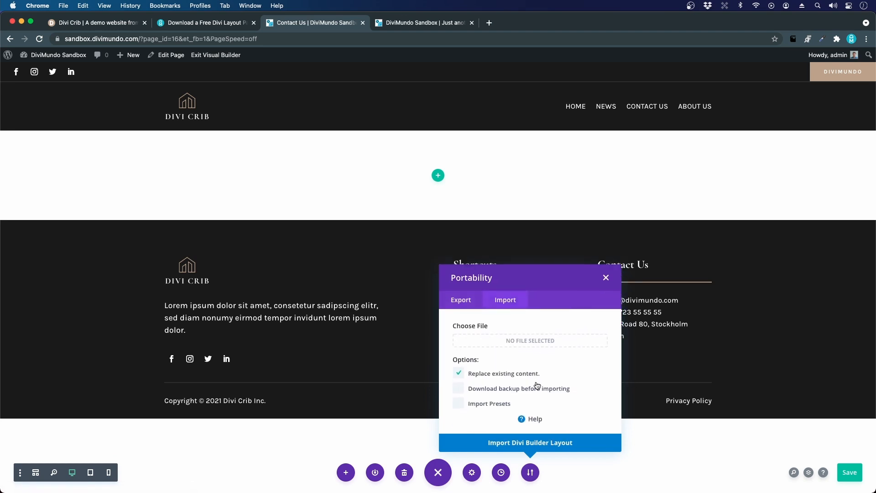
pyautogui.click(606, 277)
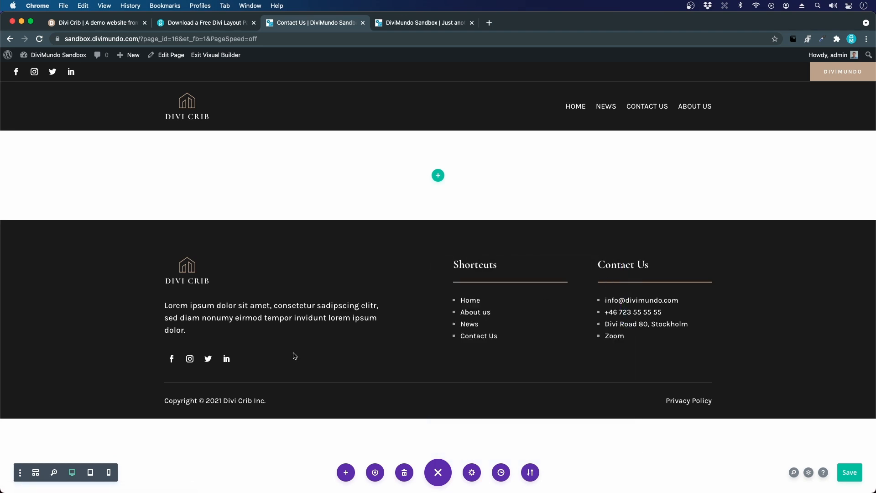
pyautogui.moveTo(250, 485)
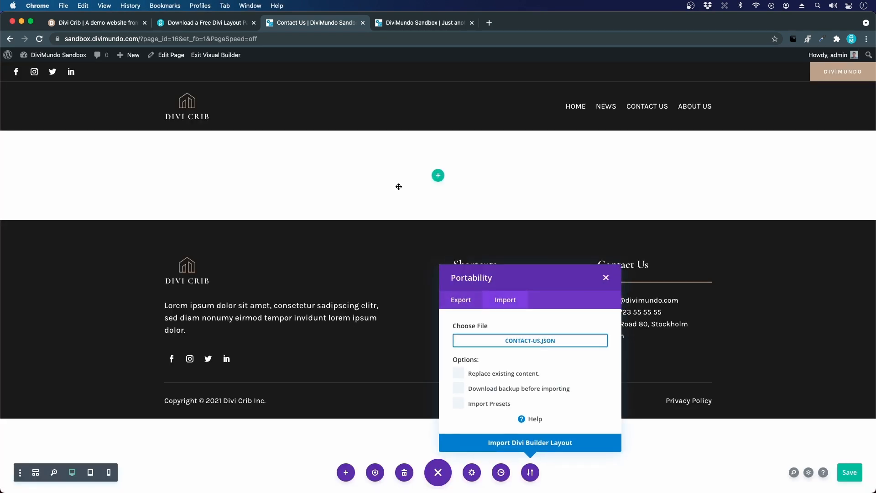
pyautogui.click(458, 373)
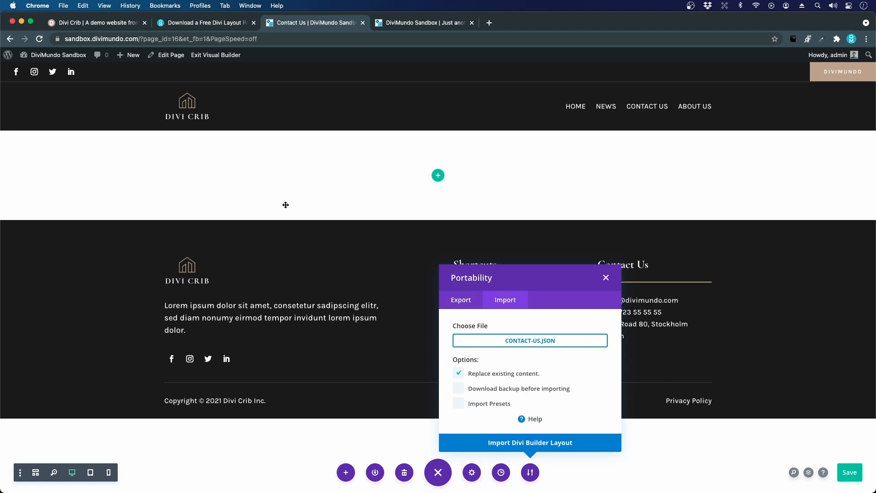
pyautogui.click(458, 403)
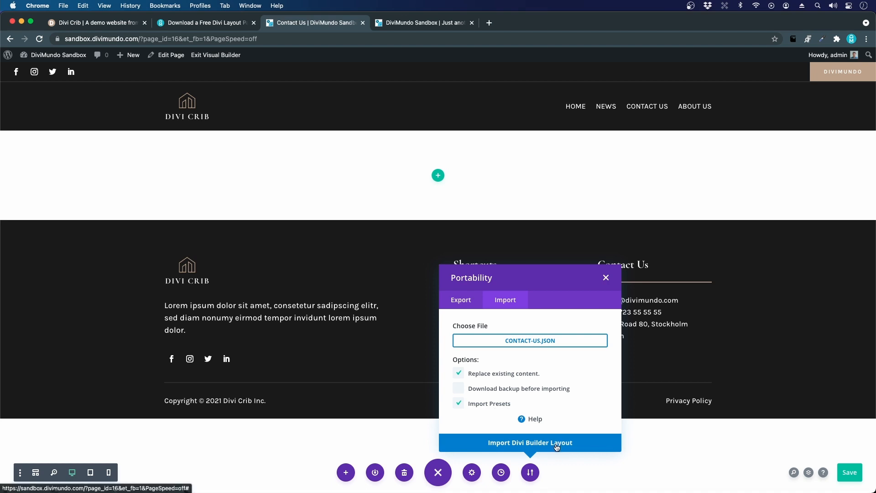
# Import the Contact Us layout and review its hero heading and contact form
pyautogui.click(529, 441)
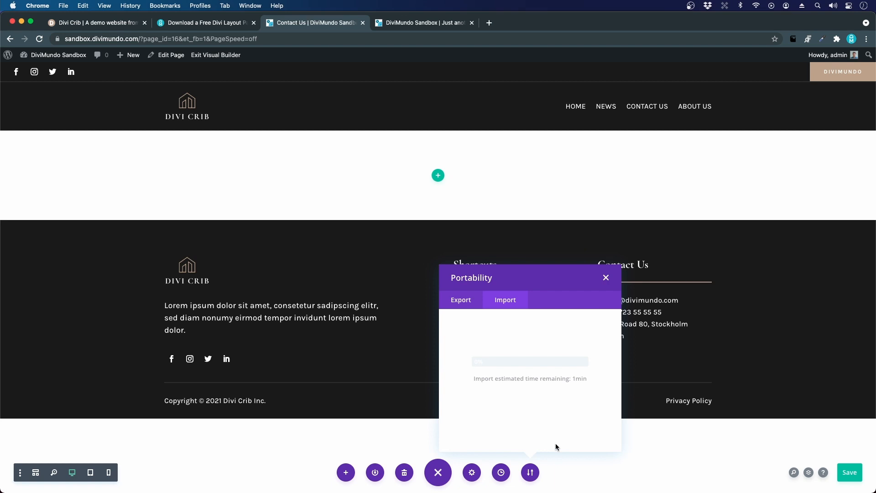
pyautogui.moveTo(208, 197)
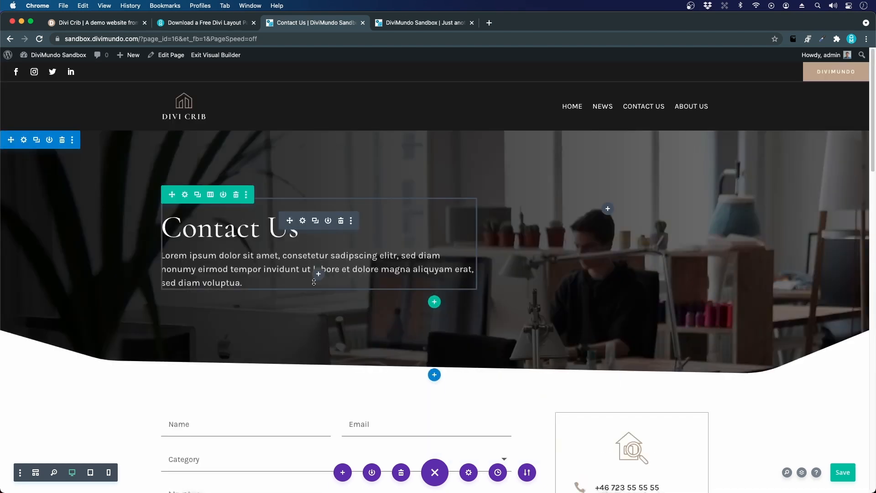
pyautogui.scroll(-3)
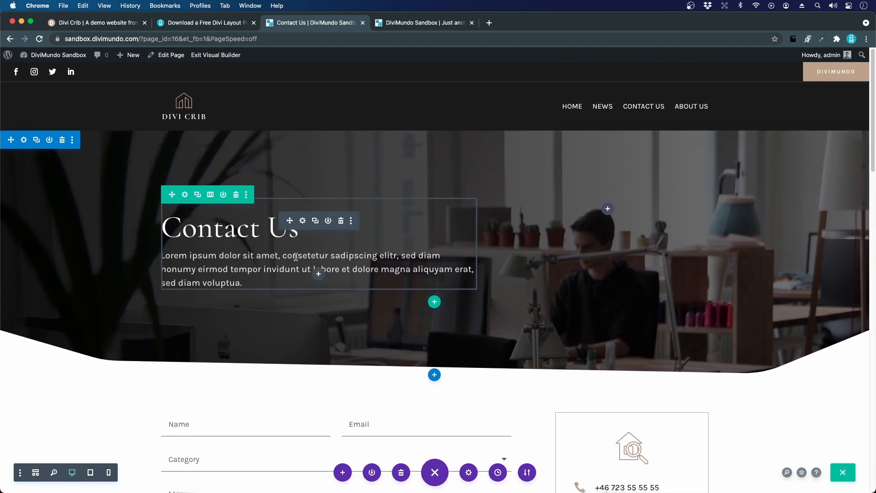
pyautogui.scroll(-3)
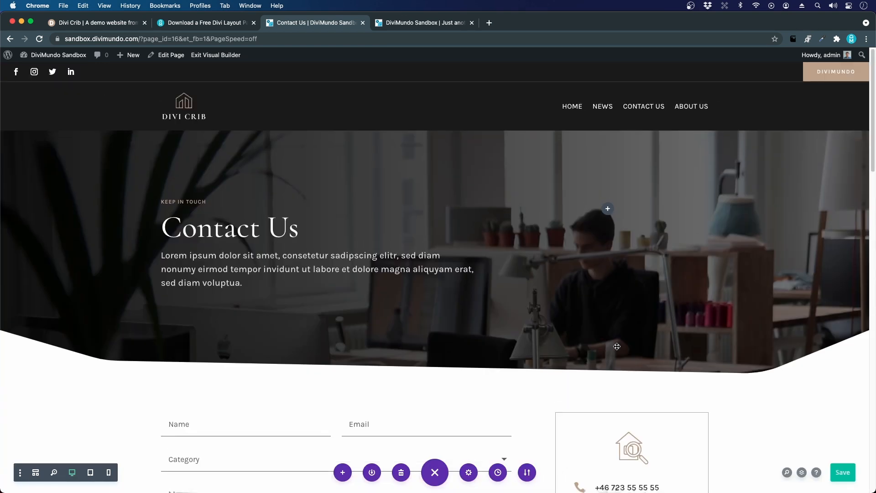
pyautogui.moveTo(853, 482)
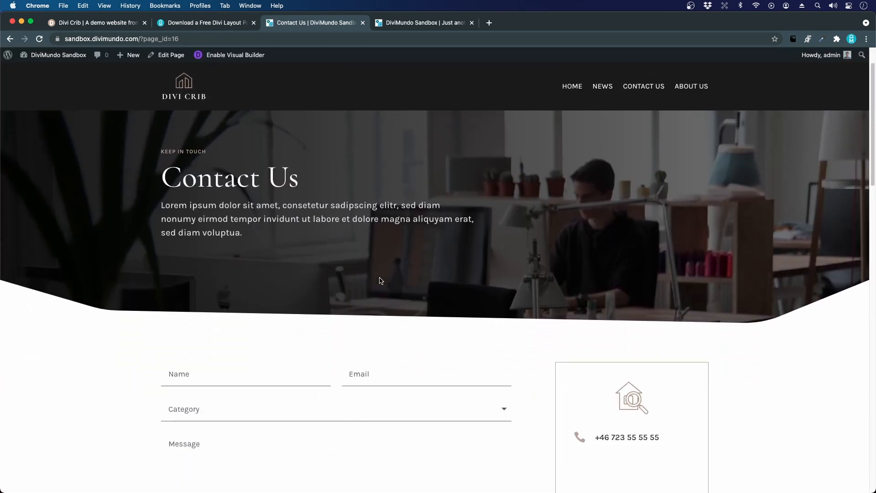
# Scroll the live Contact Us page from the hero down through the FAQ section
pyautogui.scroll(-3)
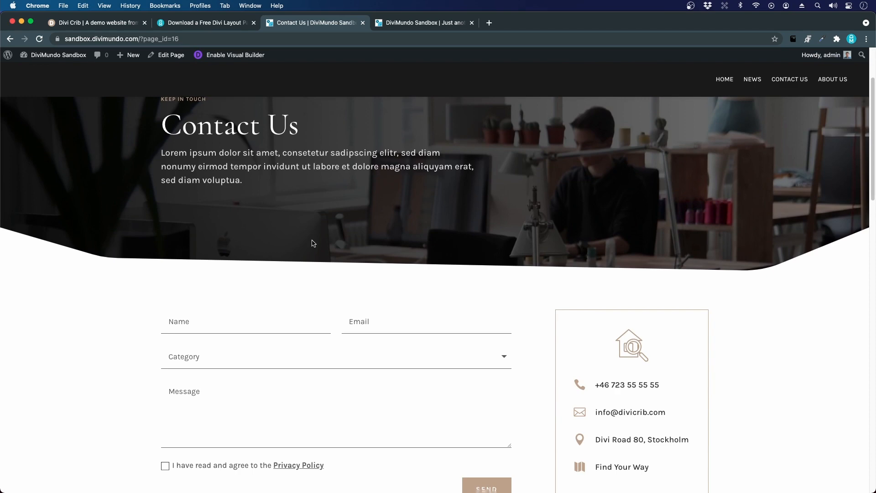
pyautogui.scroll(-3)
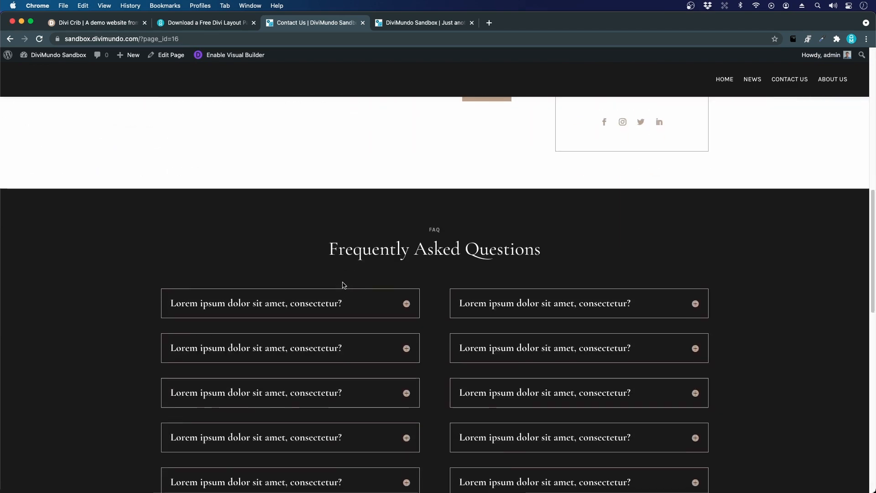
pyautogui.scroll(-3)
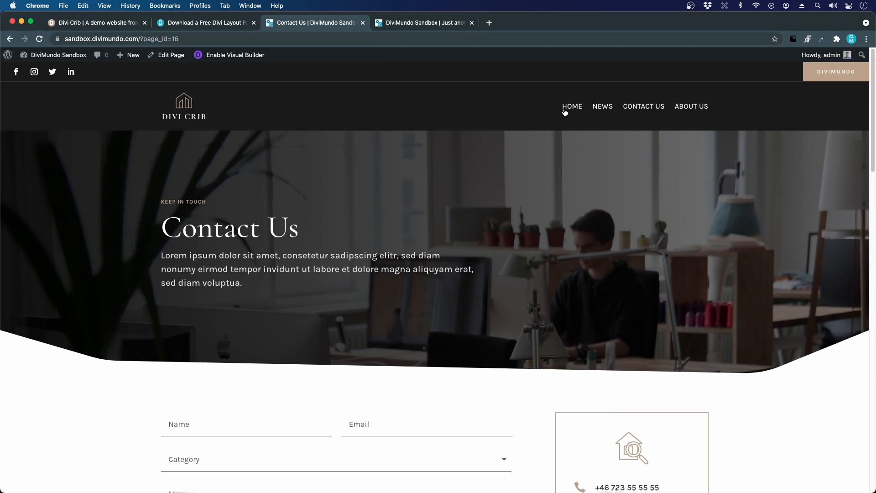
pyautogui.moveTo(659, 382)
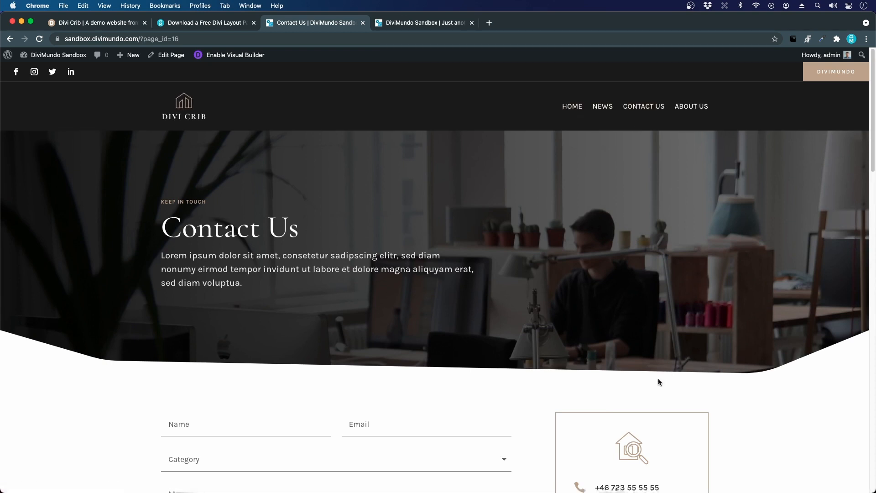
pyautogui.moveTo(134, 185)
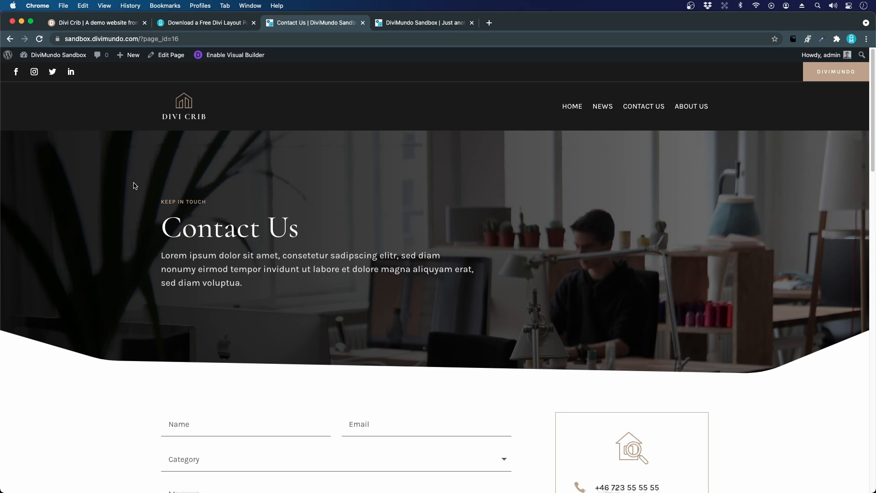
pyautogui.moveTo(116, 210)
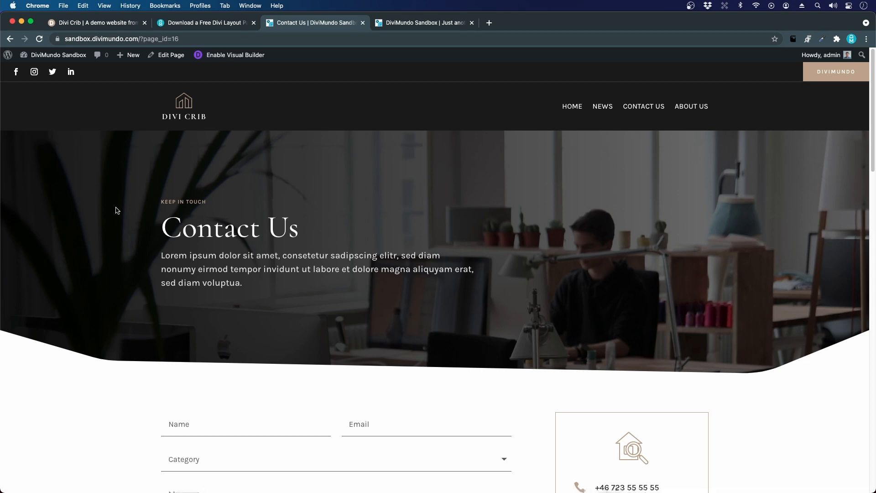
# Return to the Dashboard and reach the Divi Theme Builder template list
pyautogui.click(55, 55)
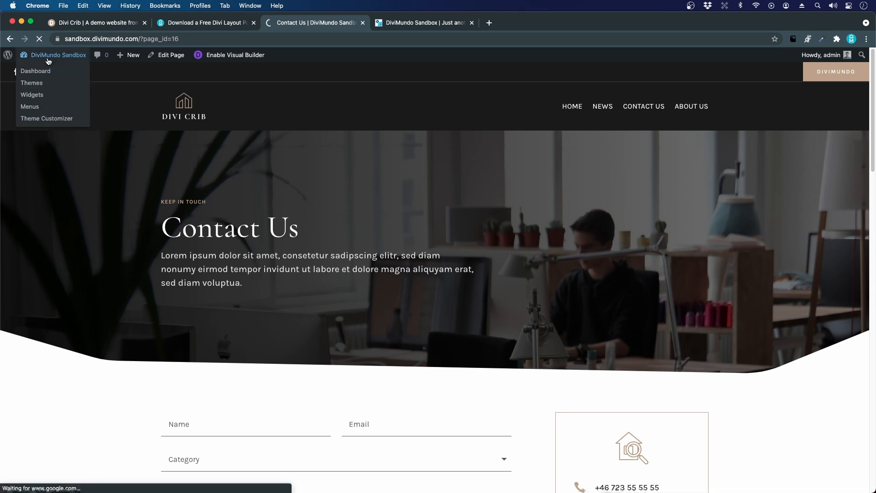
pyautogui.click(36, 72)
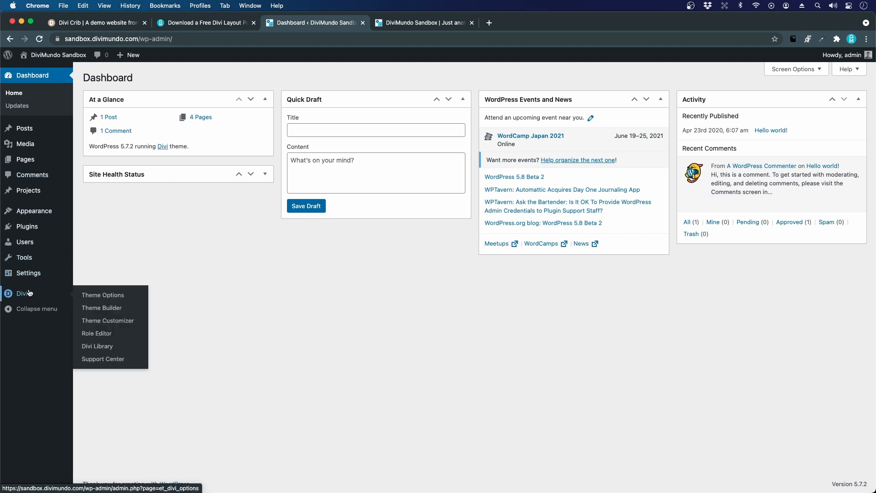
pyautogui.click(101, 308)
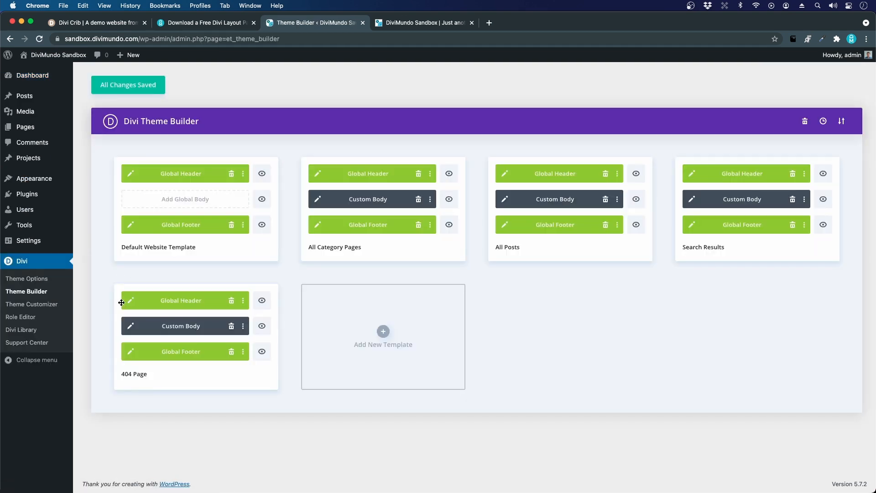
pyautogui.moveTo(847, 120)
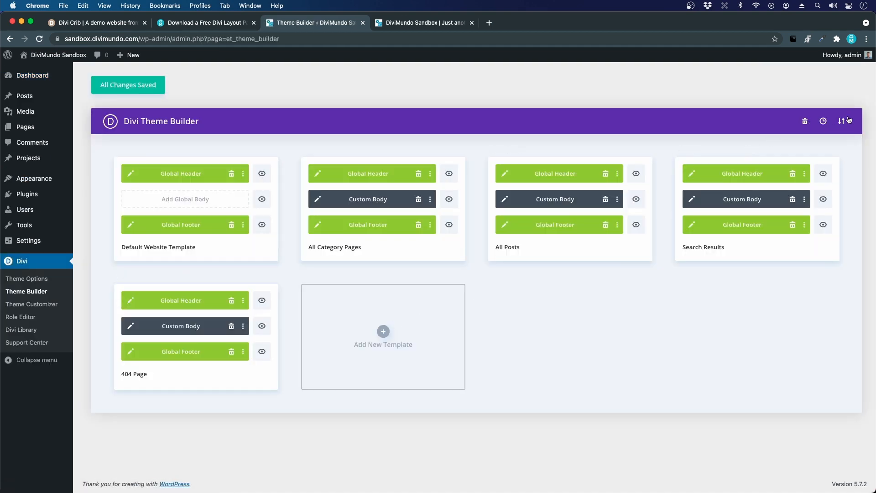
pyautogui.moveTo(843, 122)
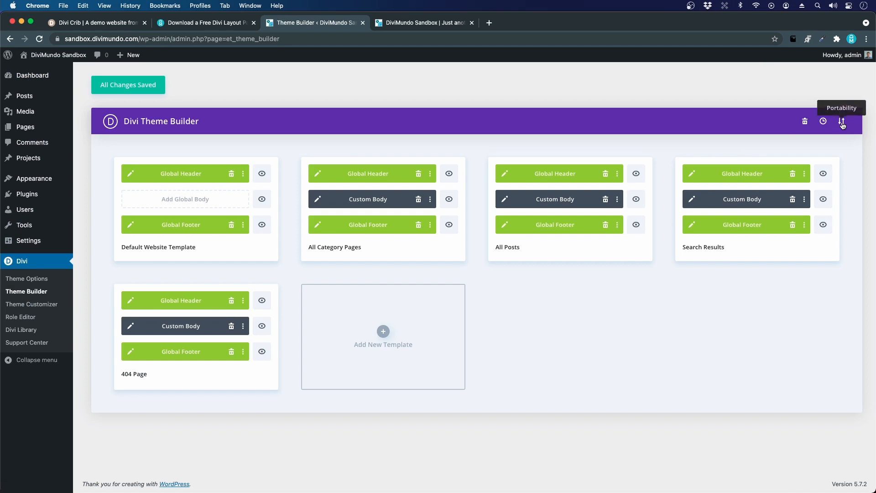
# Export all Theme Builder templates as a JSON file named 'My theme builder design'
pyautogui.click(841, 122)
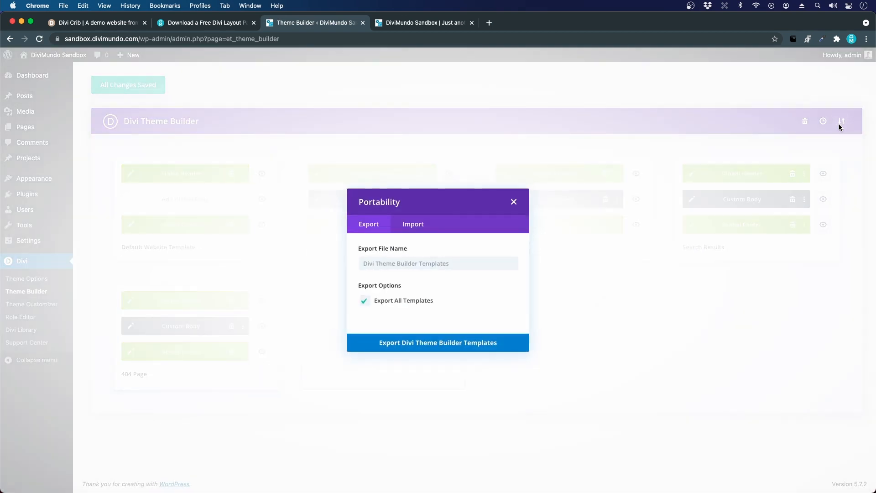
pyautogui.moveTo(384, 274)
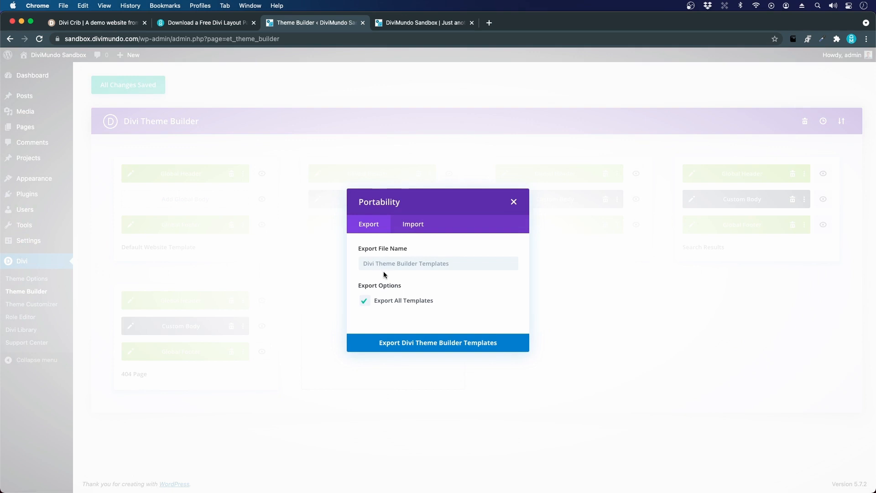
pyautogui.write('M')
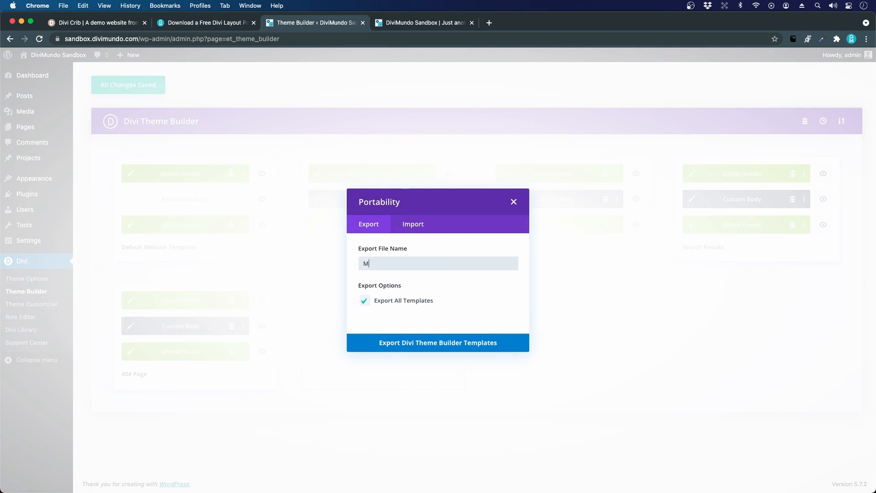
pyautogui.write('y theme builder design')
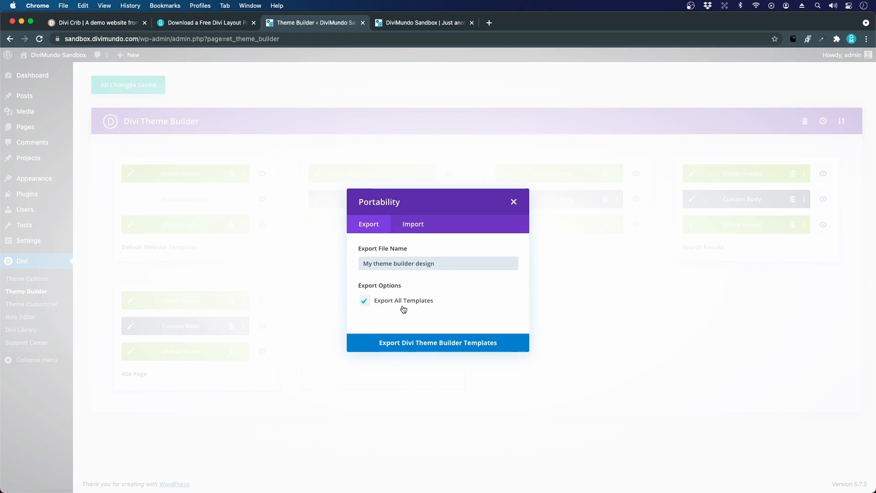
pyautogui.click(364, 301)
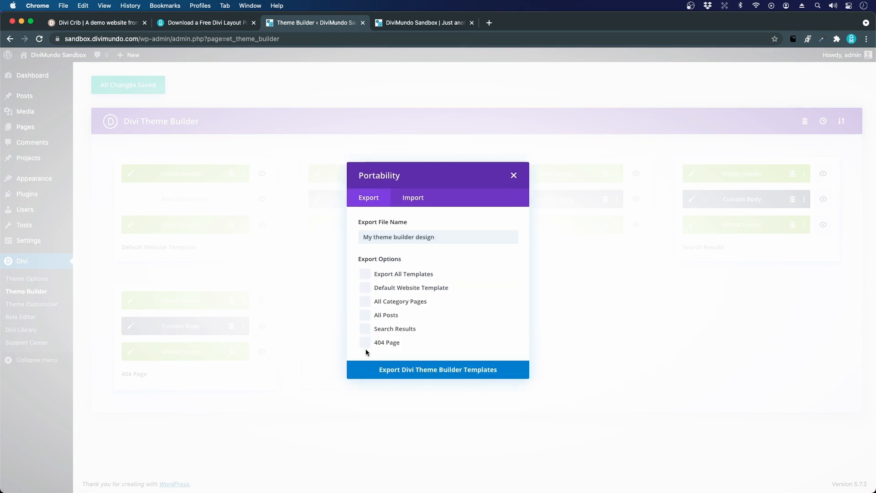
pyautogui.click(365, 273)
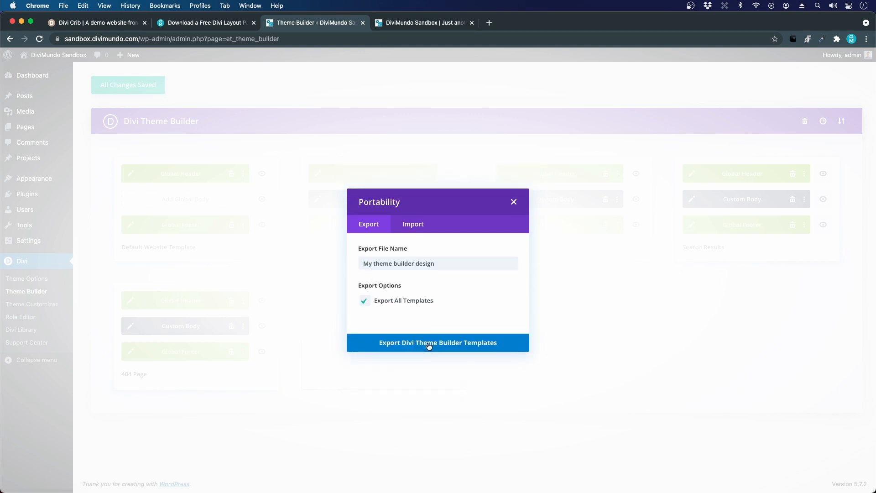
pyautogui.click(438, 342)
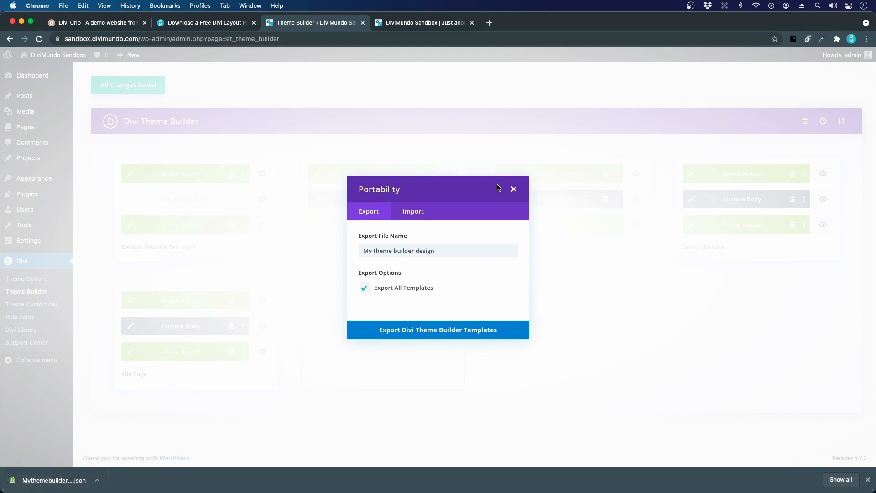
pyautogui.click(513, 188)
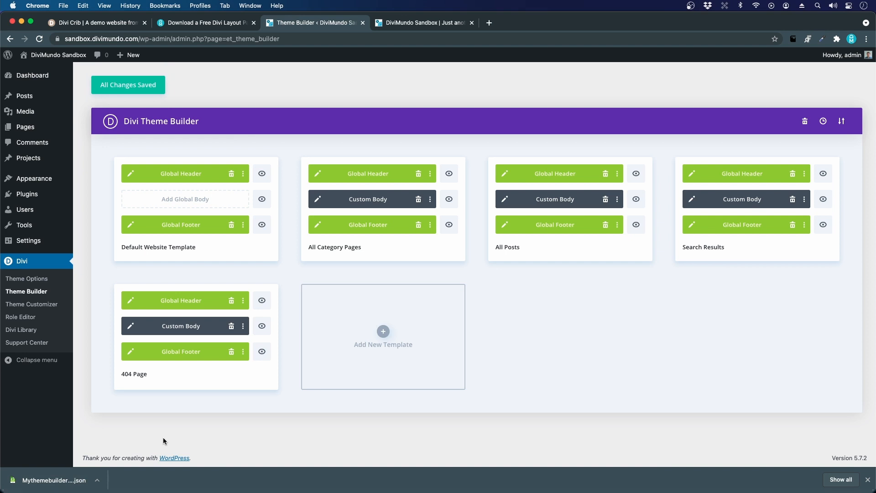
# Enable the Visual Builder on the live Contact Us page and expand its page settings bar
pyautogui.click(180, 39)
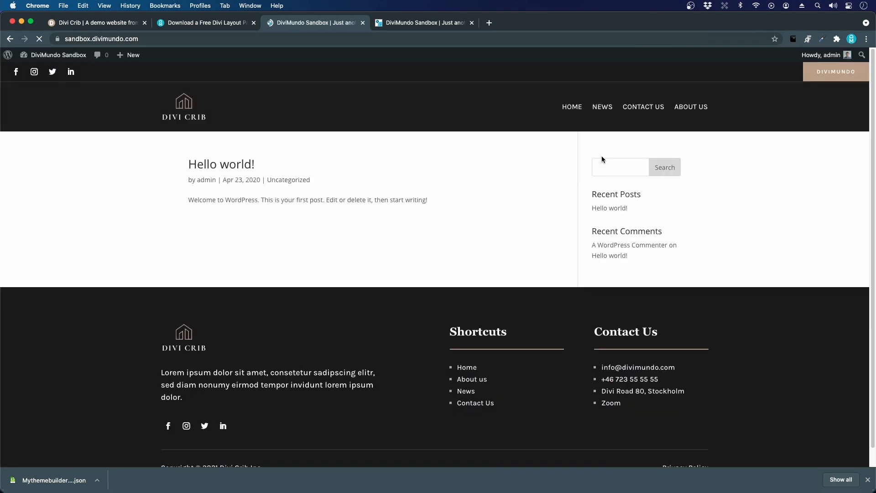
pyautogui.click(642, 106)
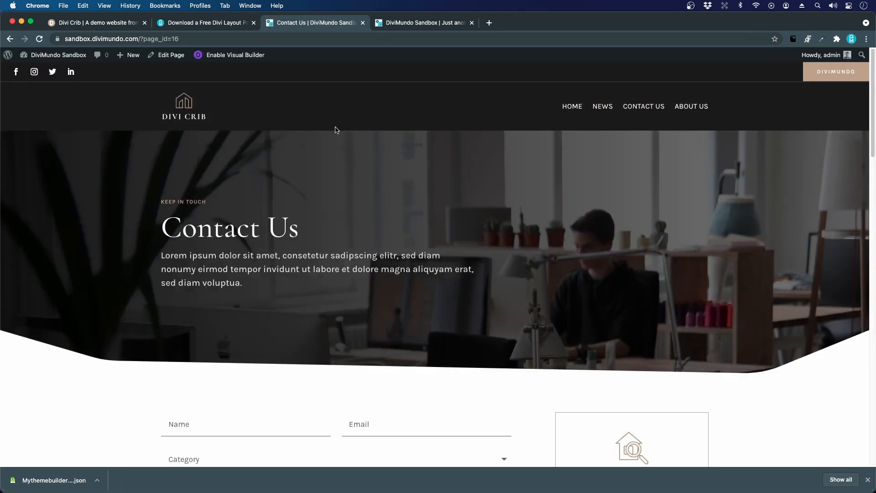
pyautogui.click(236, 54)
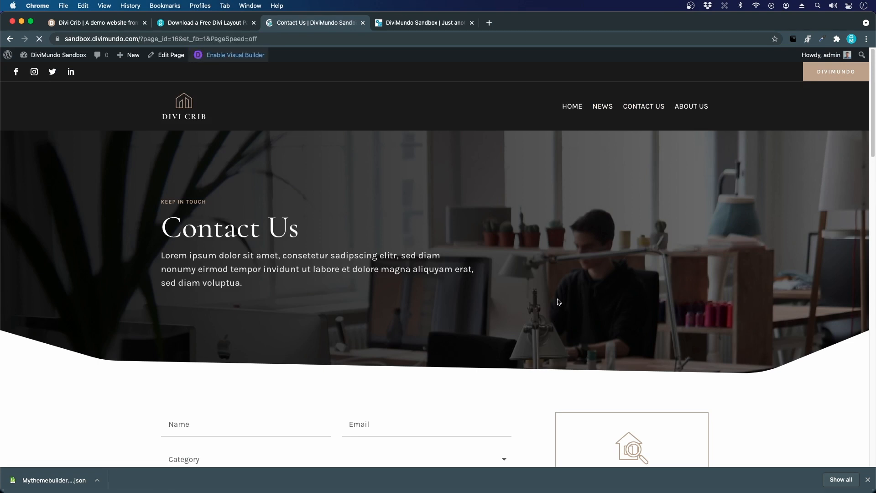
pyautogui.click(235, 54)
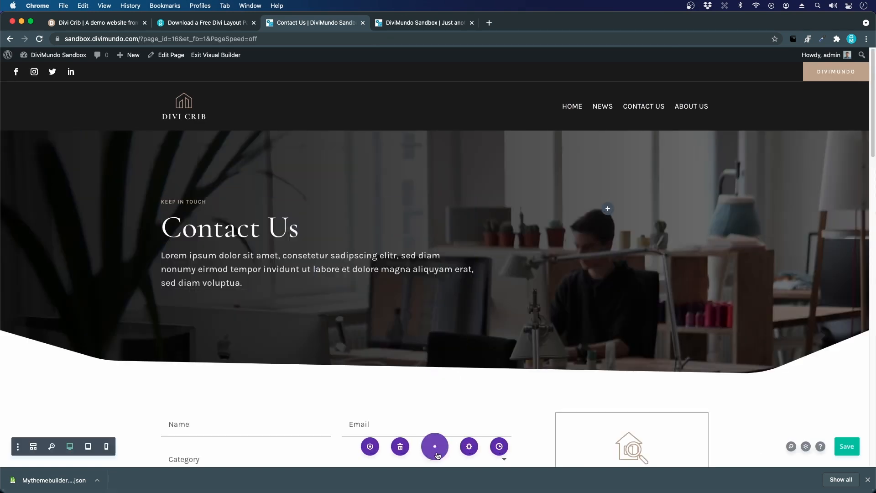
pyautogui.click(434, 446)
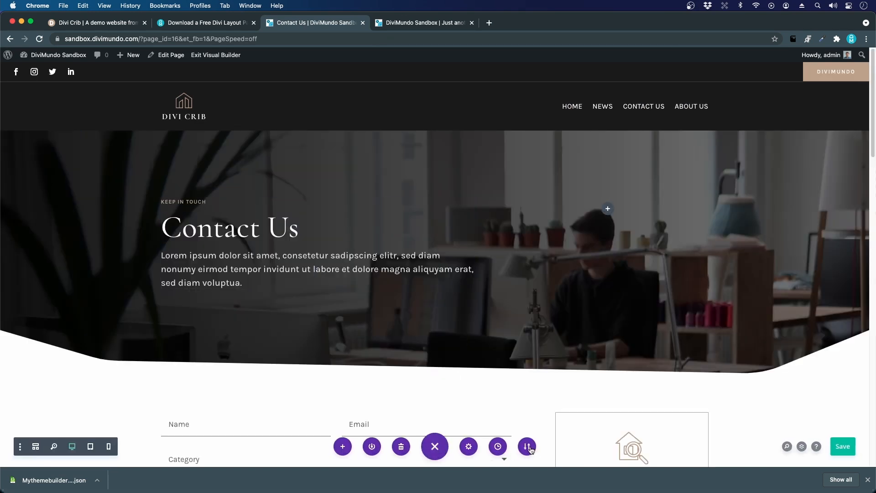
# Export the Contact Us page layout via Portability as Contact Us.json
pyautogui.click(526, 446)
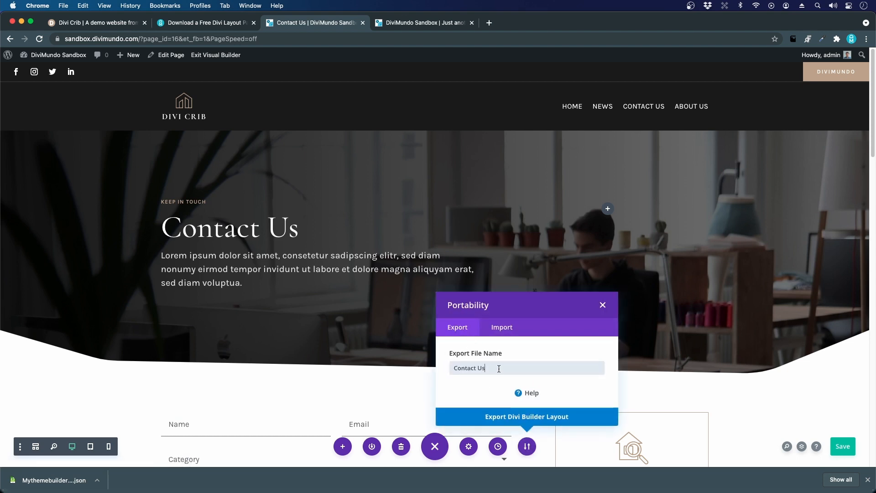
pyautogui.click(526, 416)
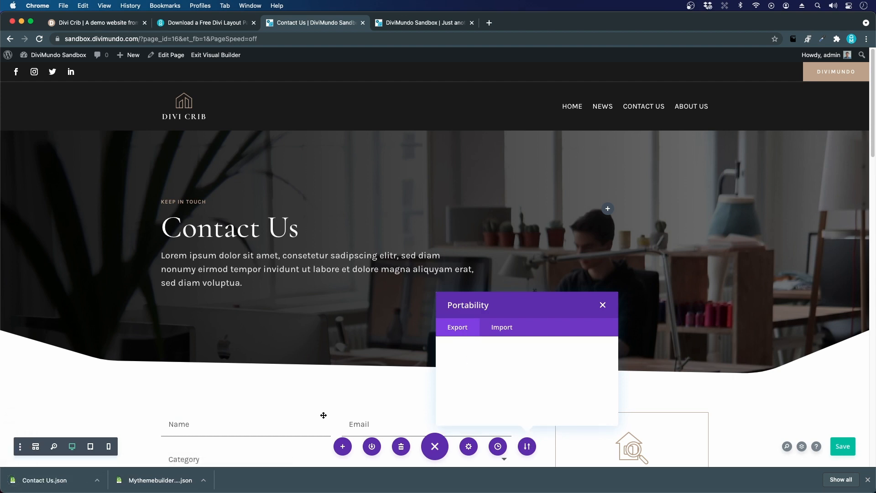
pyautogui.click(457, 327)
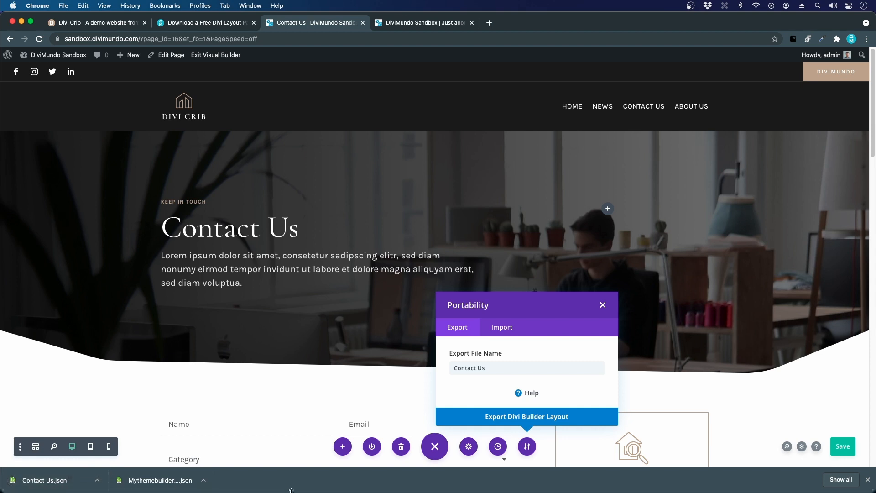
pyautogui.moveTo(288, 489)
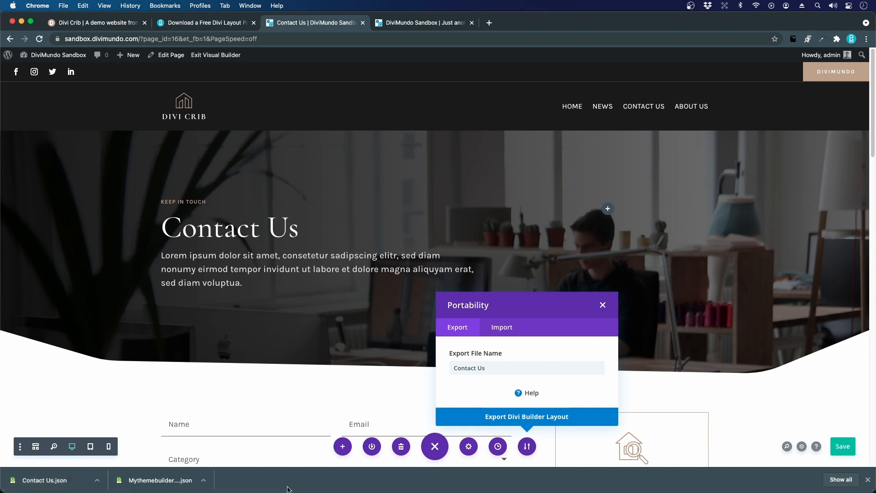